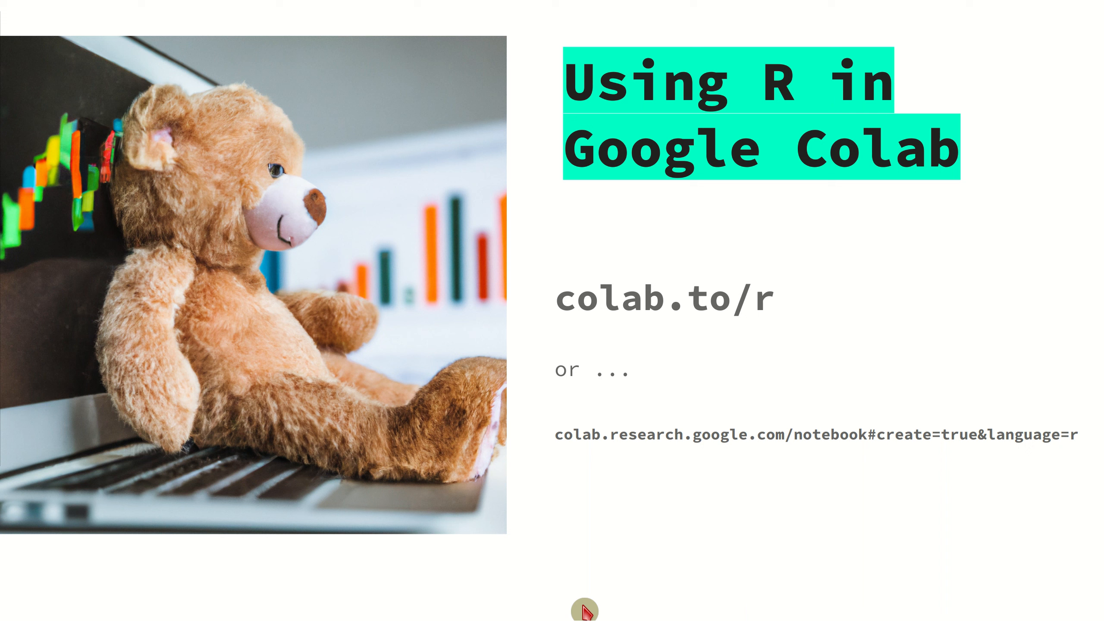
{"action": "mouse_move", "coordinate": [537, 458]}
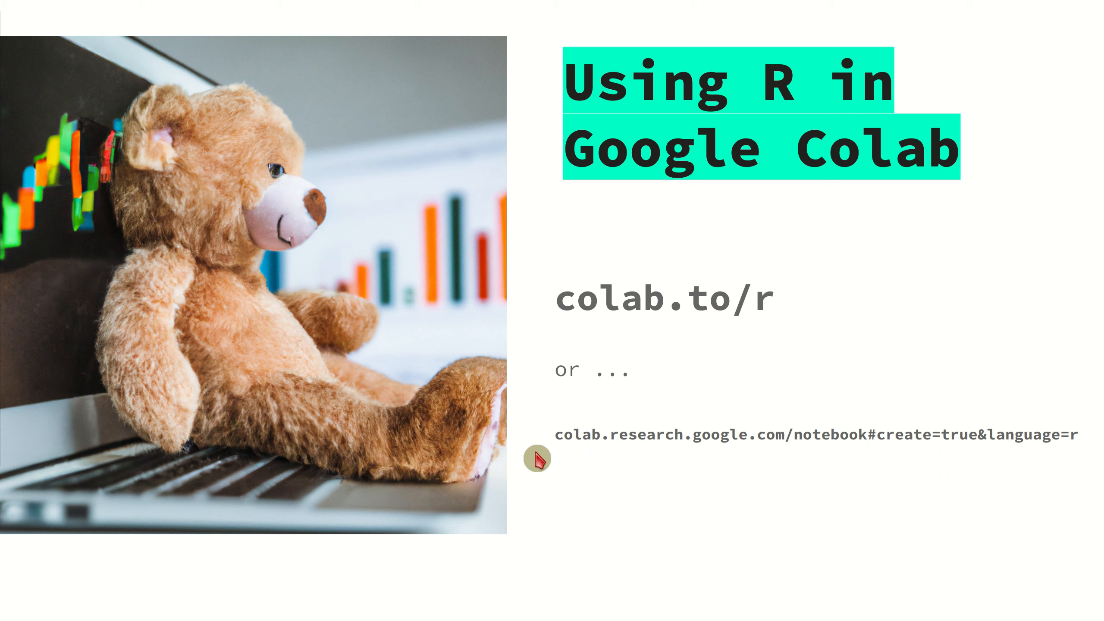
{"action": "mouse_move", "coordinate": [577, 449]}
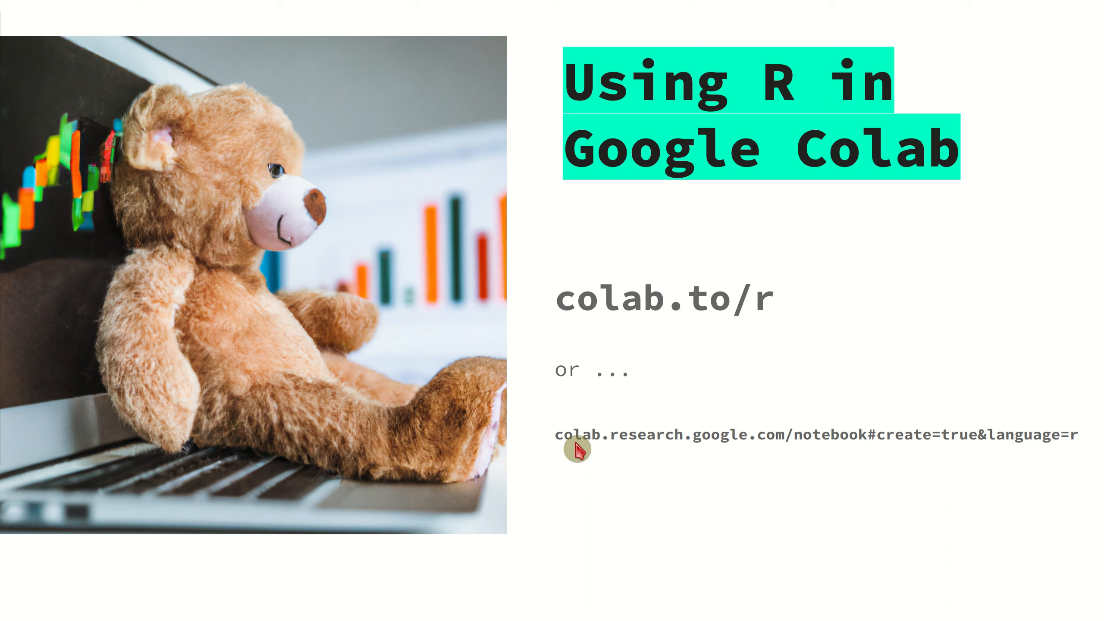
{"action": "mouse_move", "coordinate": [790, 453]}
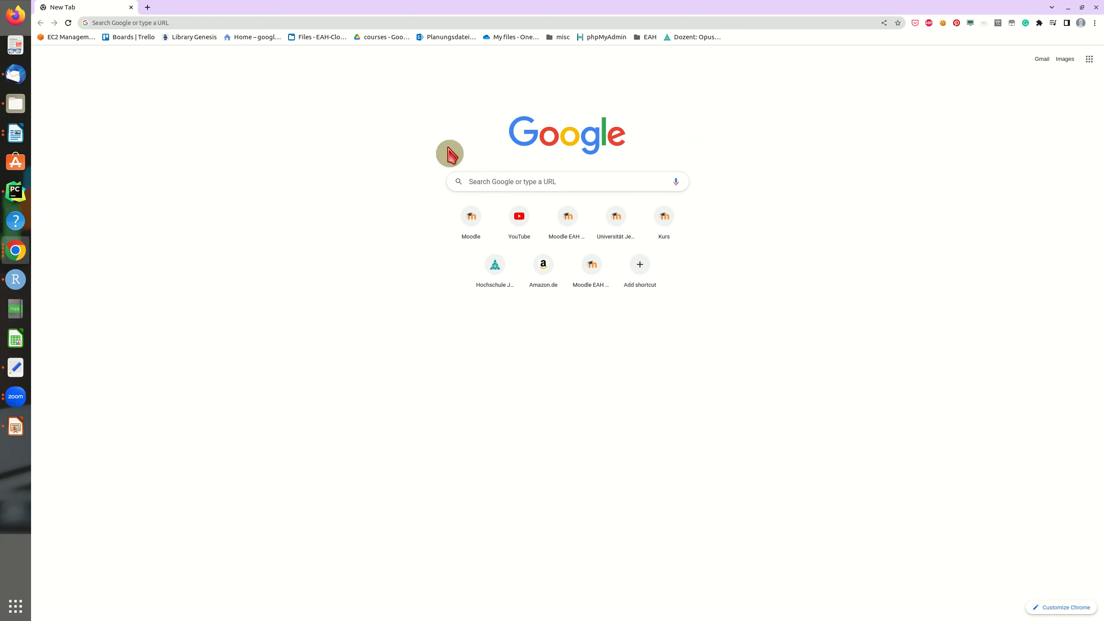
Step: Search for a Colab R notebook from Chrome's new tab to open an empty notebook
{"action": "type", "text": "colab ipynb R"}
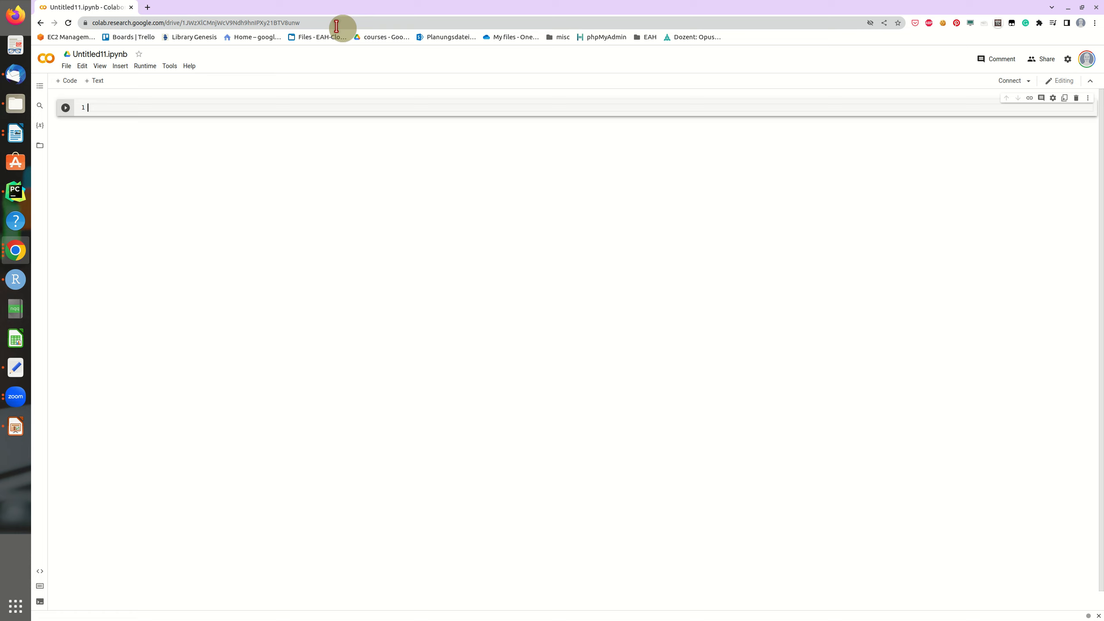
Step: Enter library(ggplot2) and install.packages("tidyverse") in the first code cell
{"action": "type", "text": "library(ggopl"}
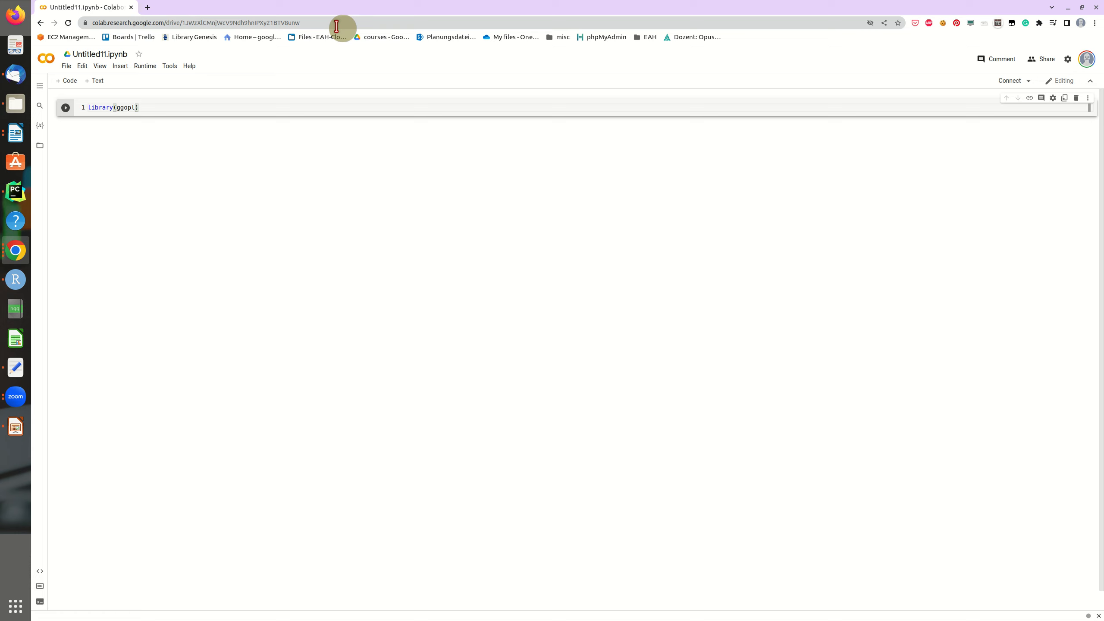
{"action": "key", "text": "Backspace"}
{"action": "type", "text": "ot2"}
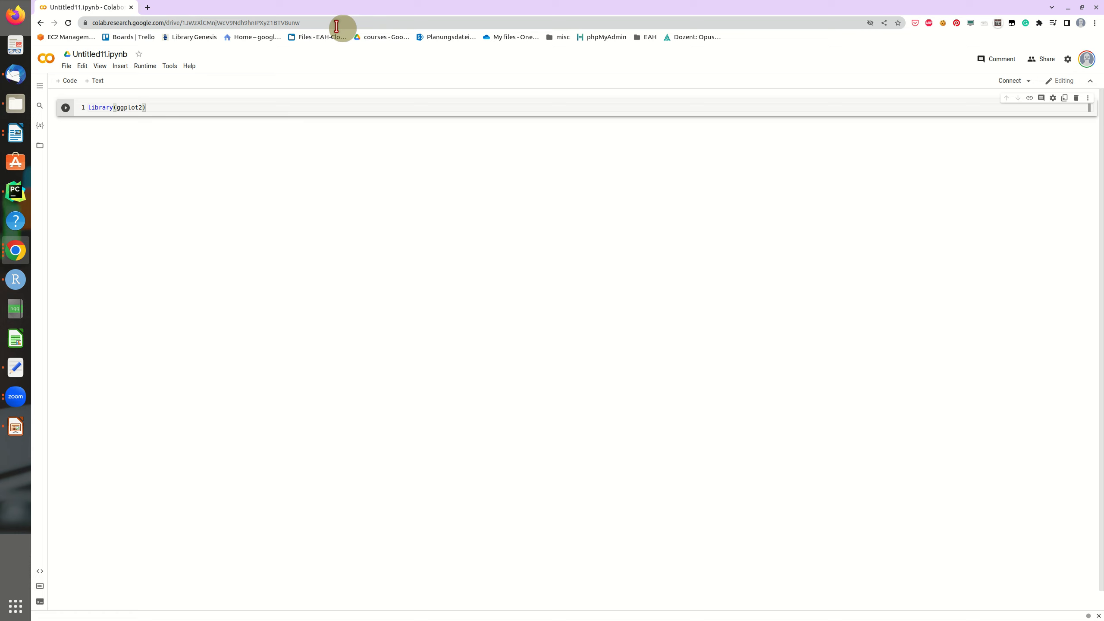
{"action": "key", "text": "Enter"}
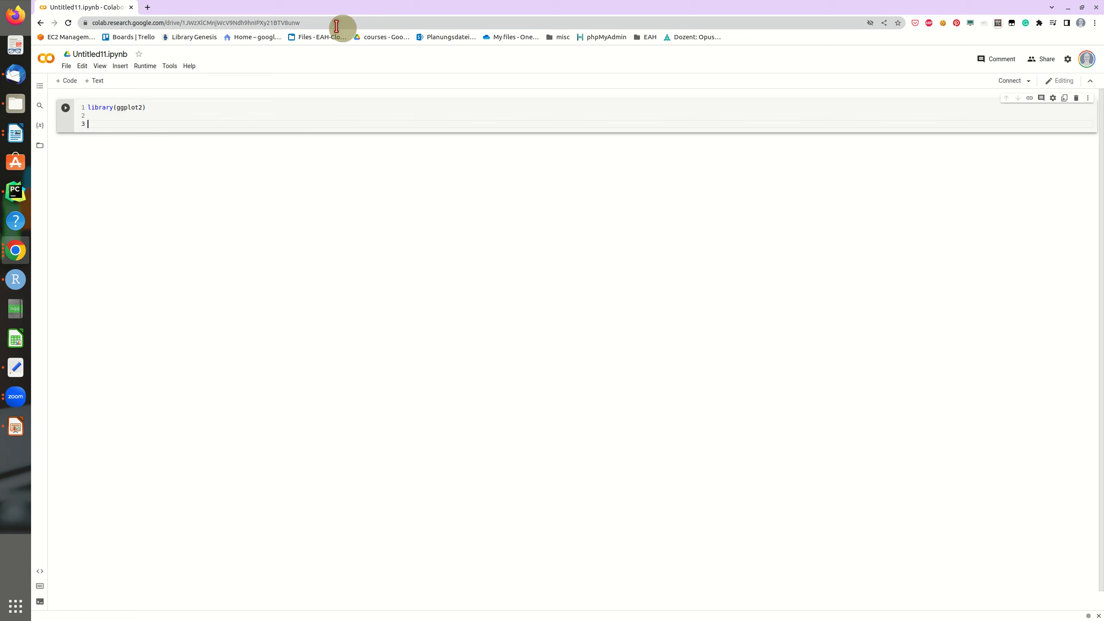
{"action": "mouse_move", "coordinate": [218, 90]}
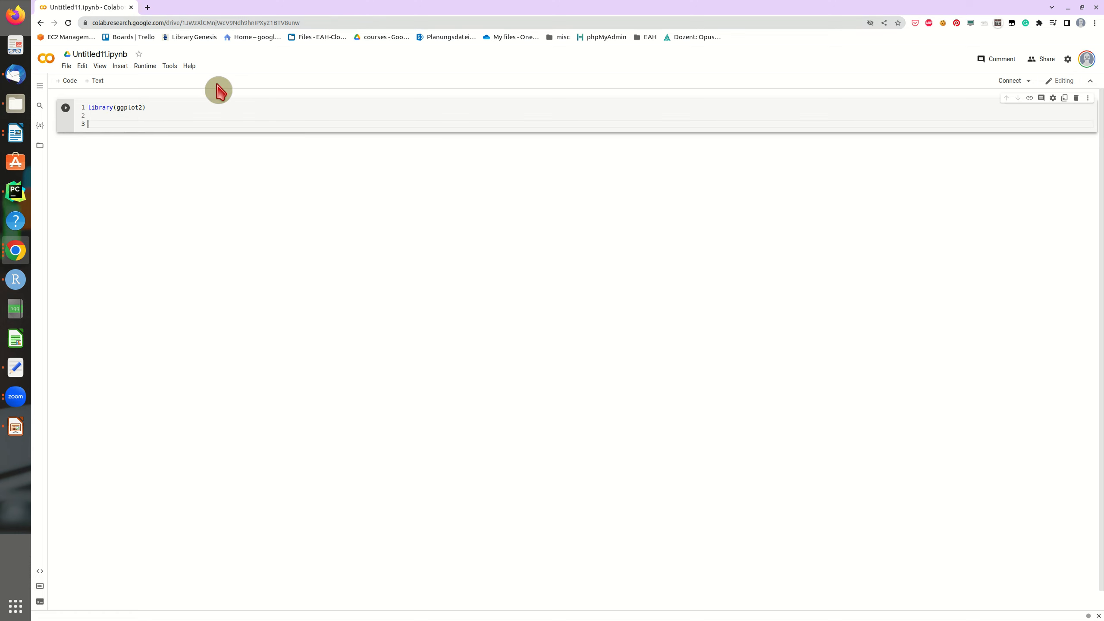
{"action": "type", "text": "install."}
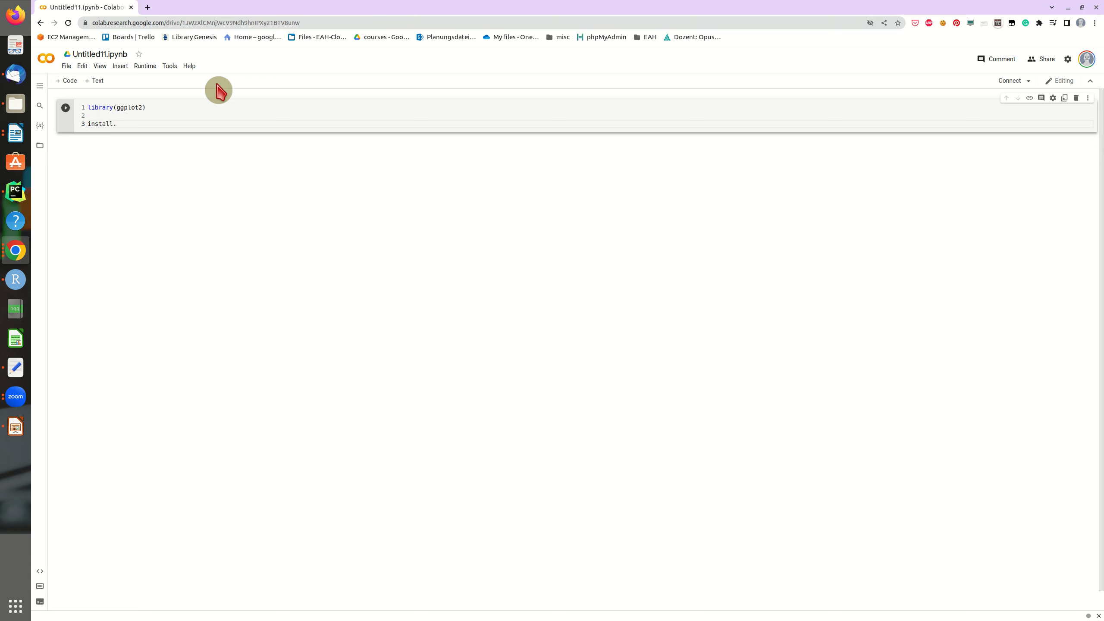
{"action": "type", "text": "packages(\"tidyverse"}
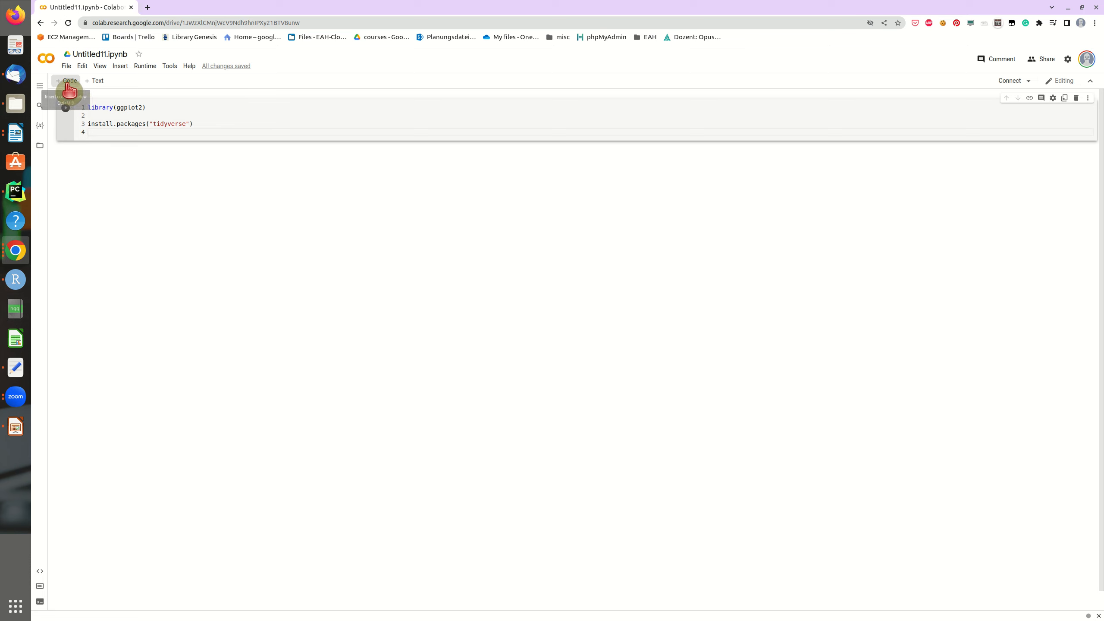
Step: Add a new code cell defining x = rnorm(100) and y based on x plus random noise
{"action": "left_click", "coordinate": [65, 80]}
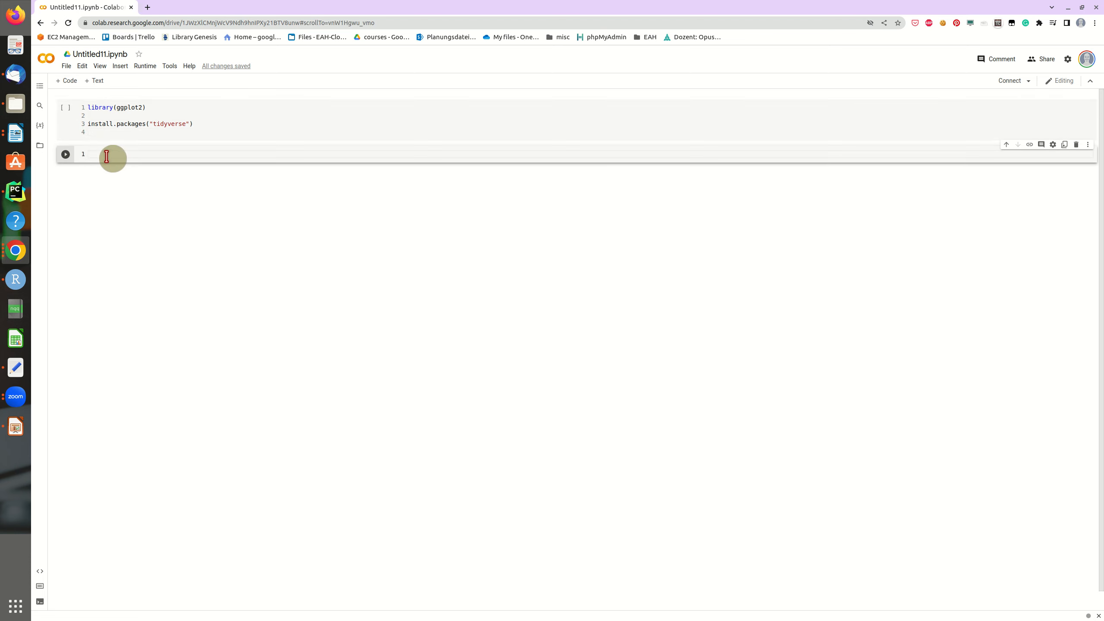
{"action": "type", "text": "x = ro"}
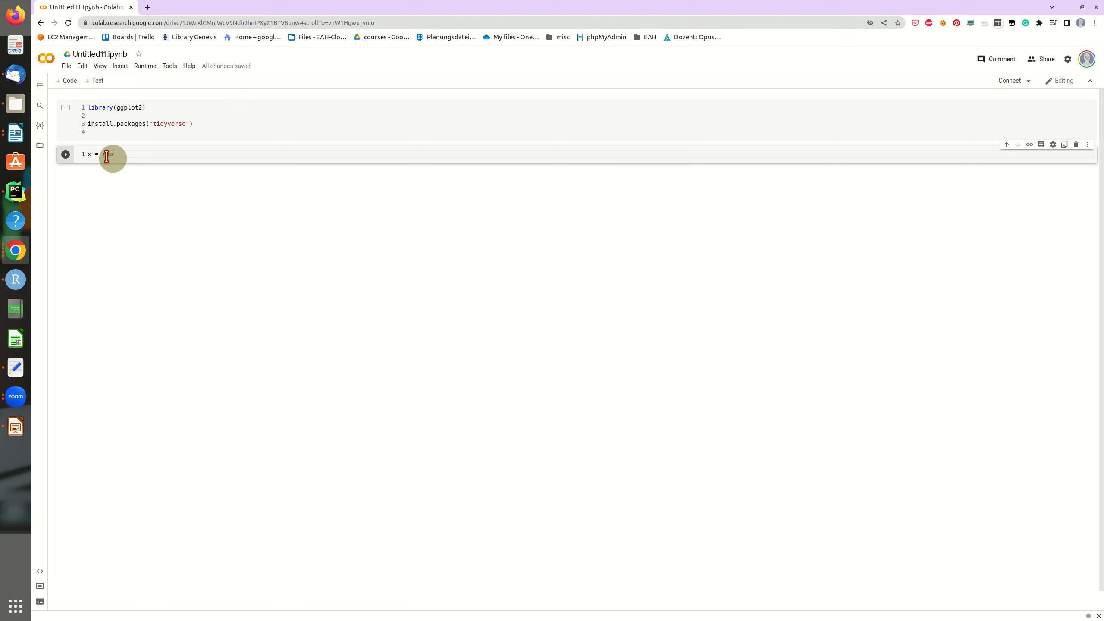
{"action": "type", "text": "rnorm()"}
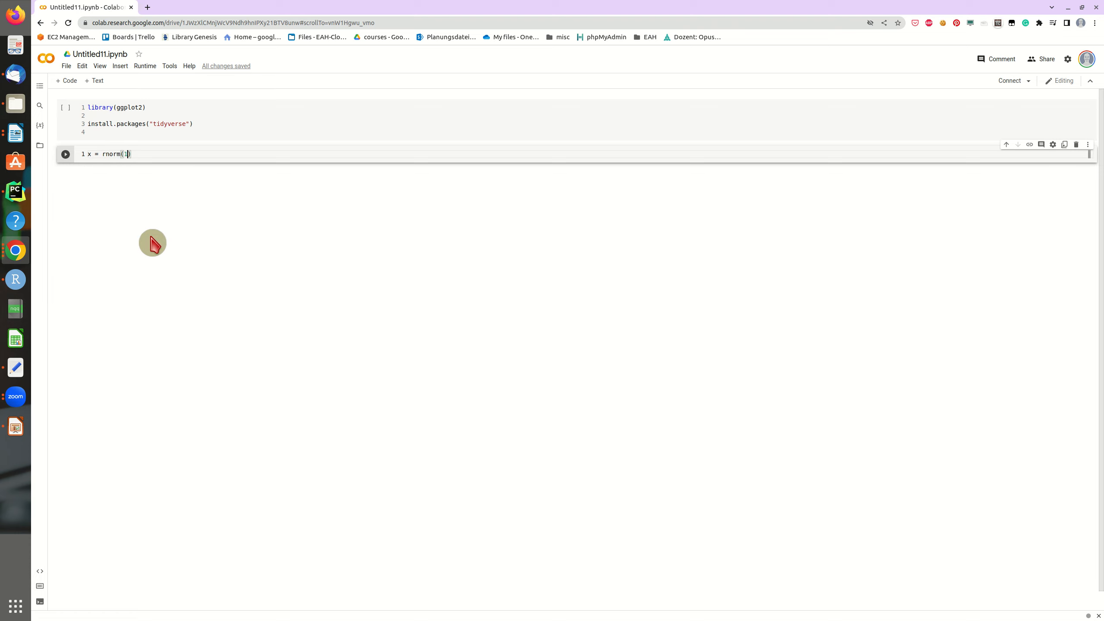
{"action": "type", "text": "00"}
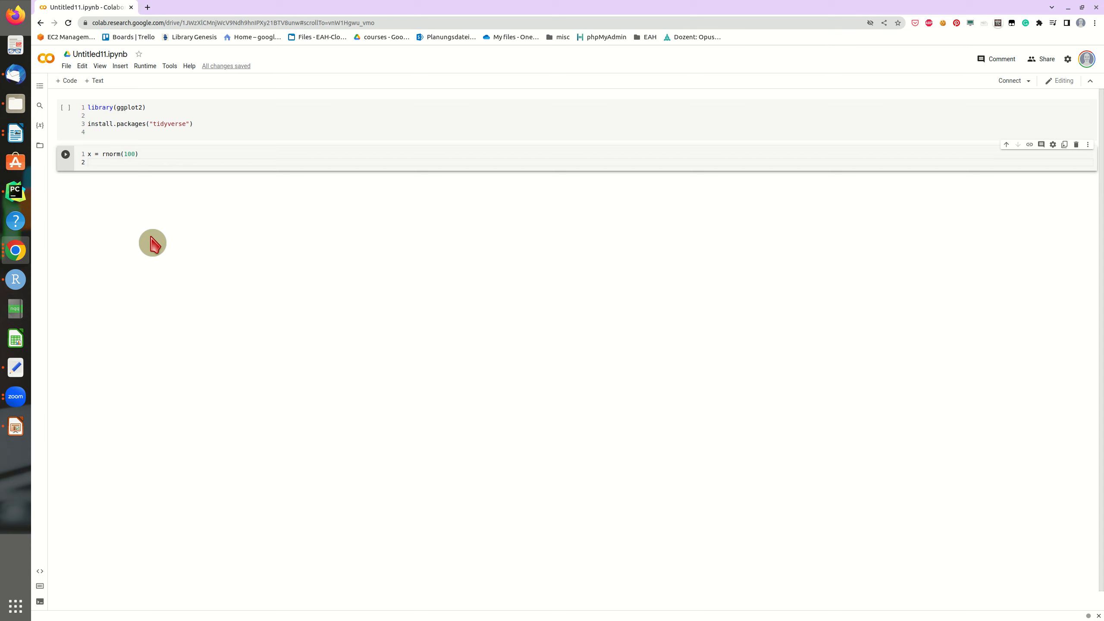
{"action": "type", "text": "y ="}
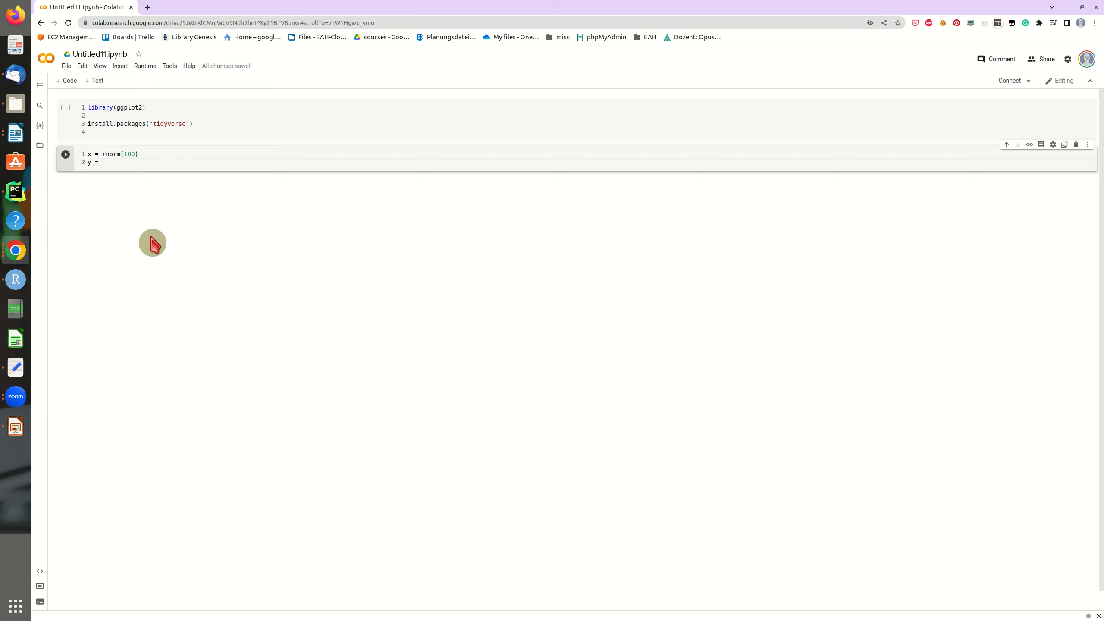
{"action": "type", "text": "x +"}
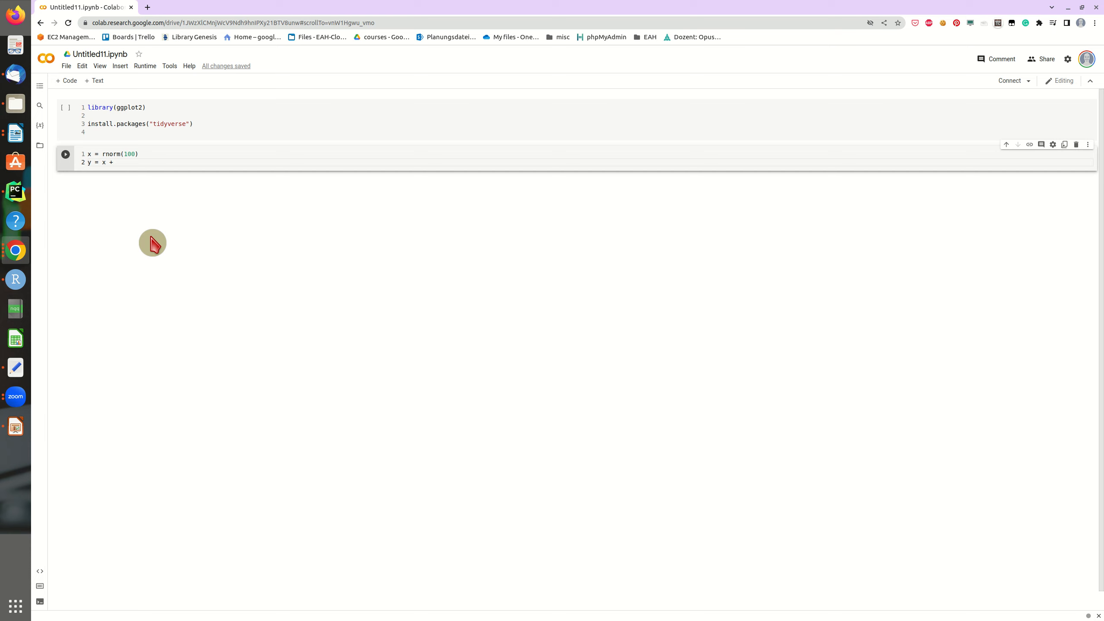
{"action": "type", "text": "rnorm(100"}
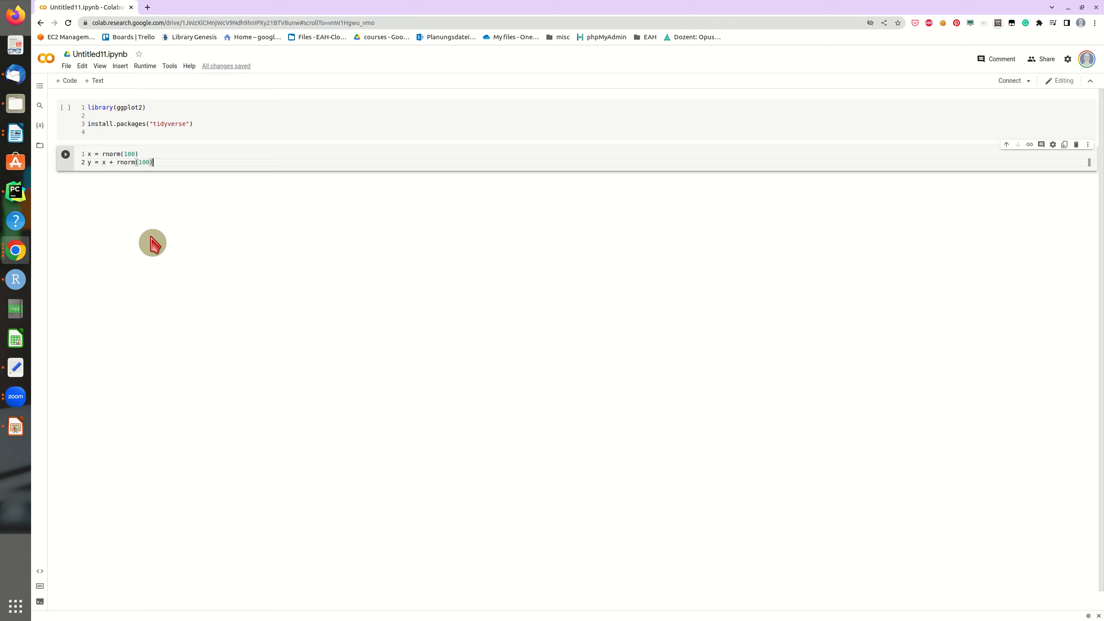
Step: Define z as a sample of "red" and "blue" of size 100 with replacement
{"action": "type", "text": "z ="}
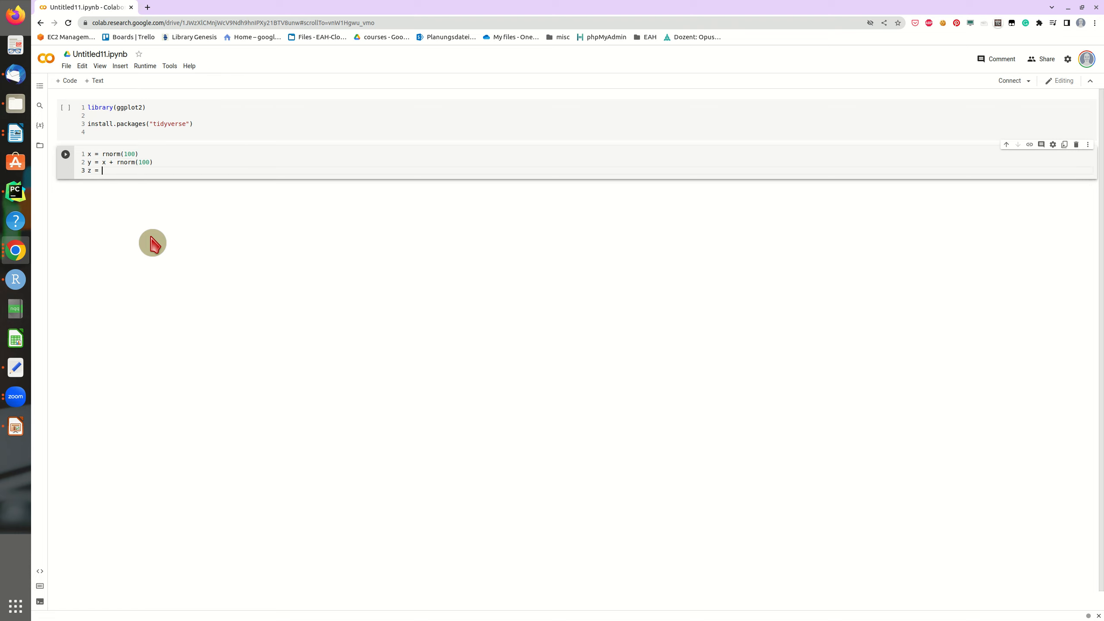
{"action": "type", "text": "sample("}
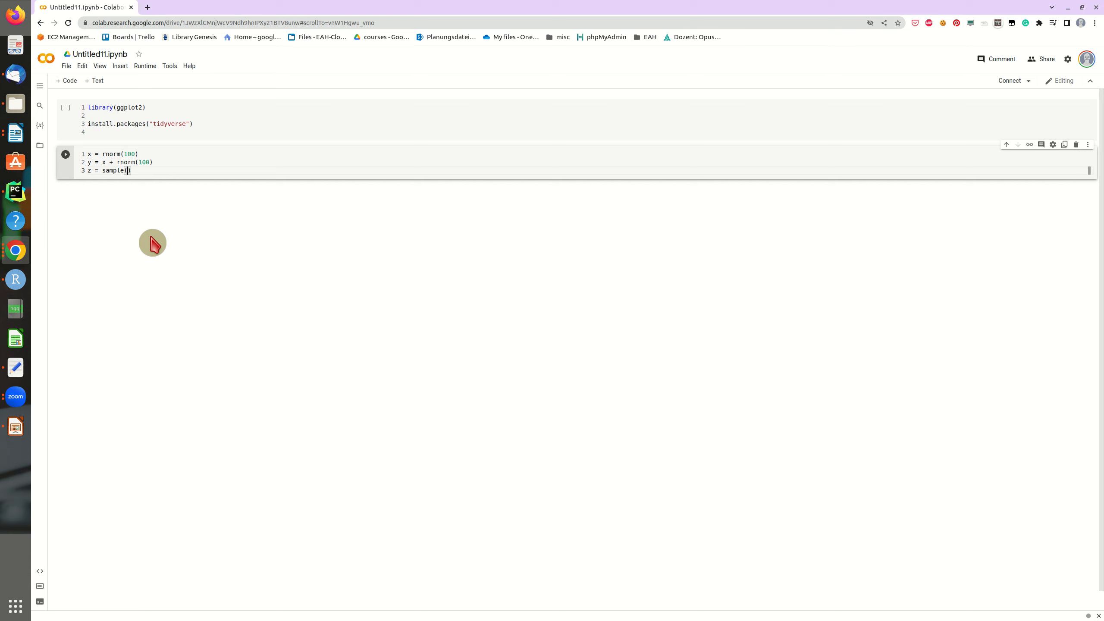
{"action": "type", "text": "c("}
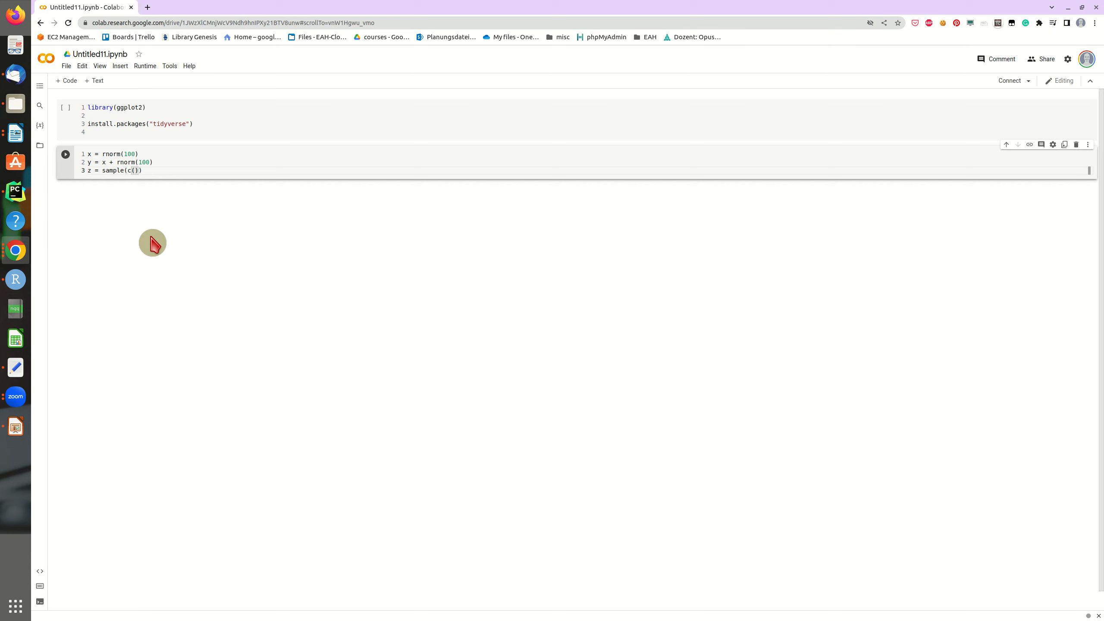
{"action": "type", "text": "\"red\""}
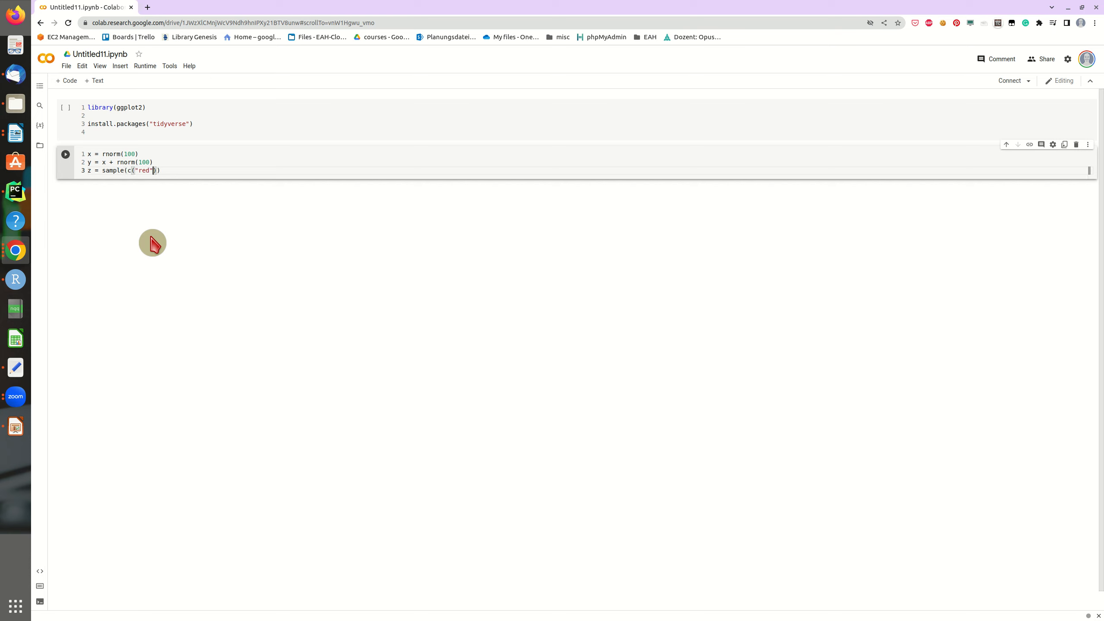
{"action": "type", "text": ",\"blue\""}
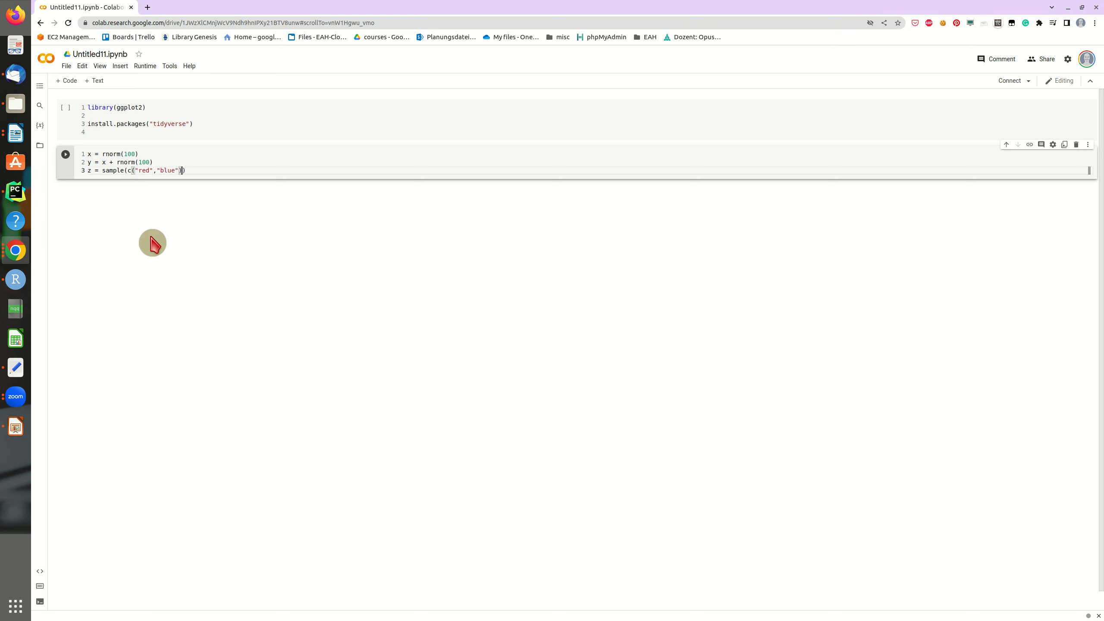
{"action": "type", "text": ",100"}
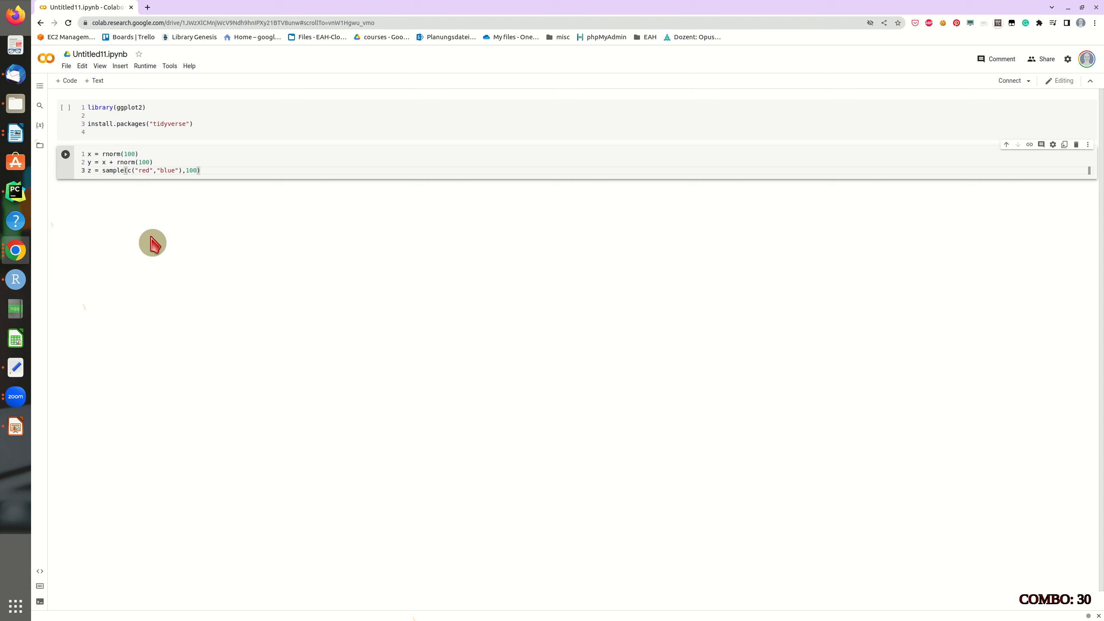
{"action": "type", "text": ",replace=T"}
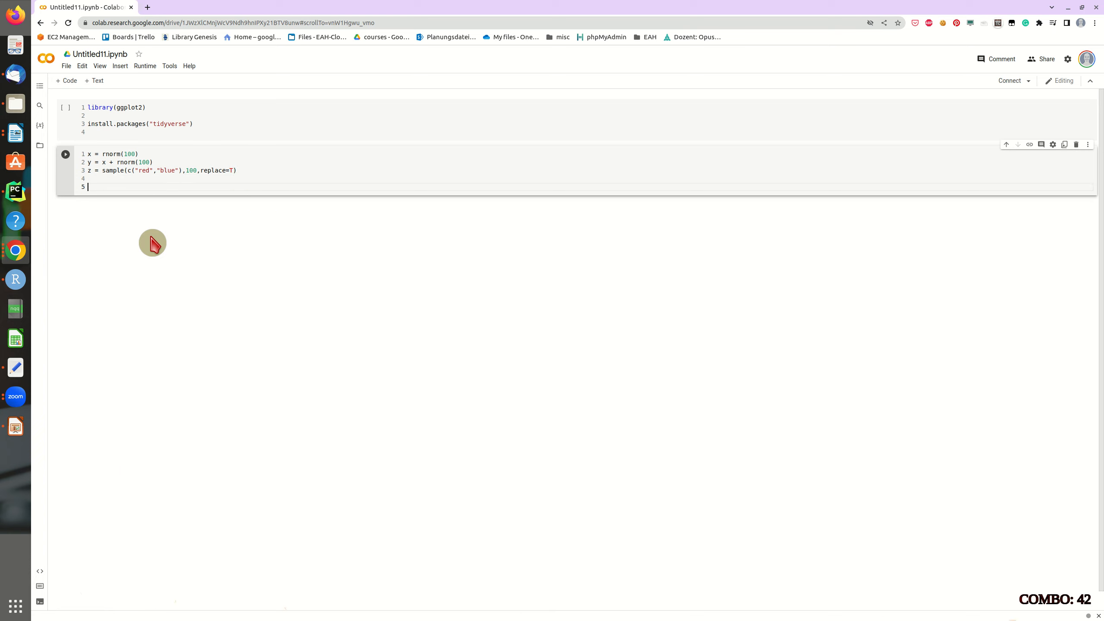
Step: Add plot(x ~ y) to the cell and start running the first cell
{"action": "type", "text": "plot(x"}
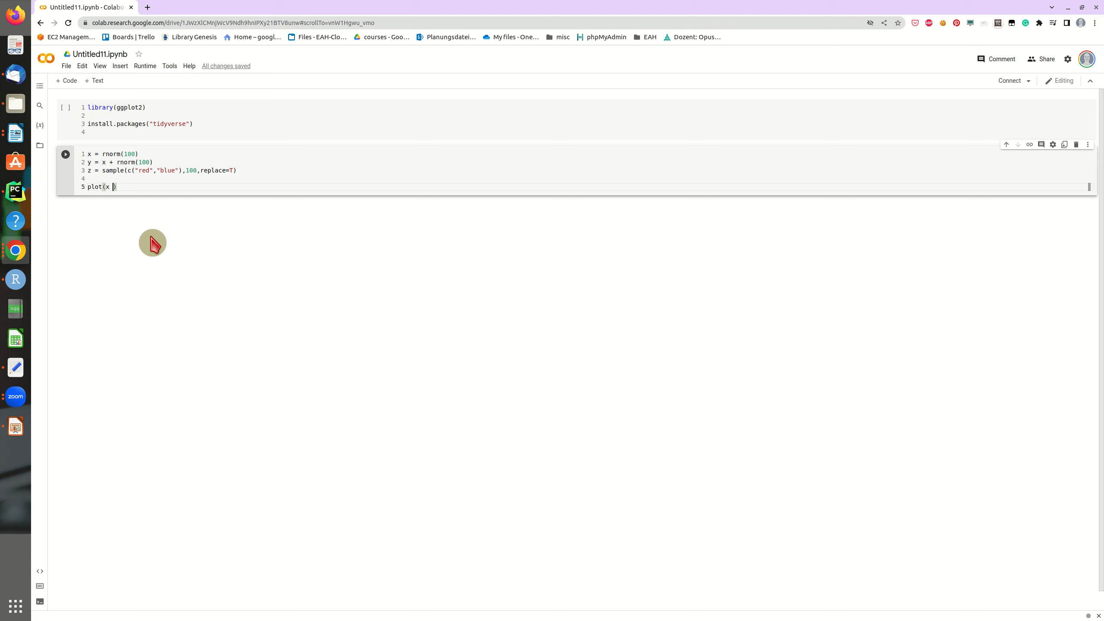
{"action": "type", "text": "~ y)"}
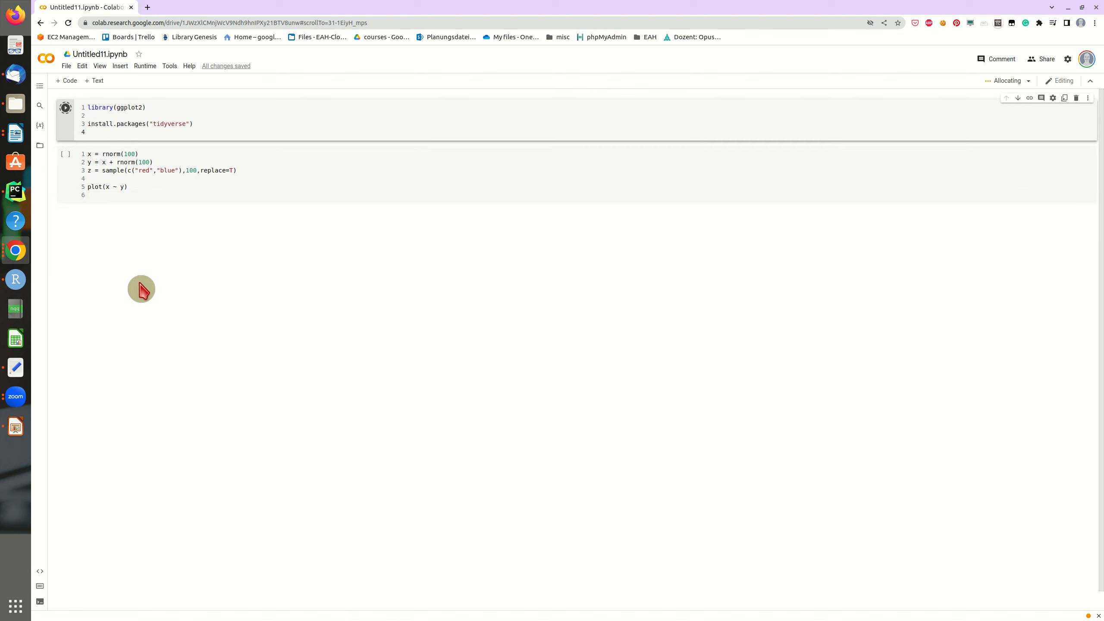
{"action": "left_click", "coordinate": [125, 113]}
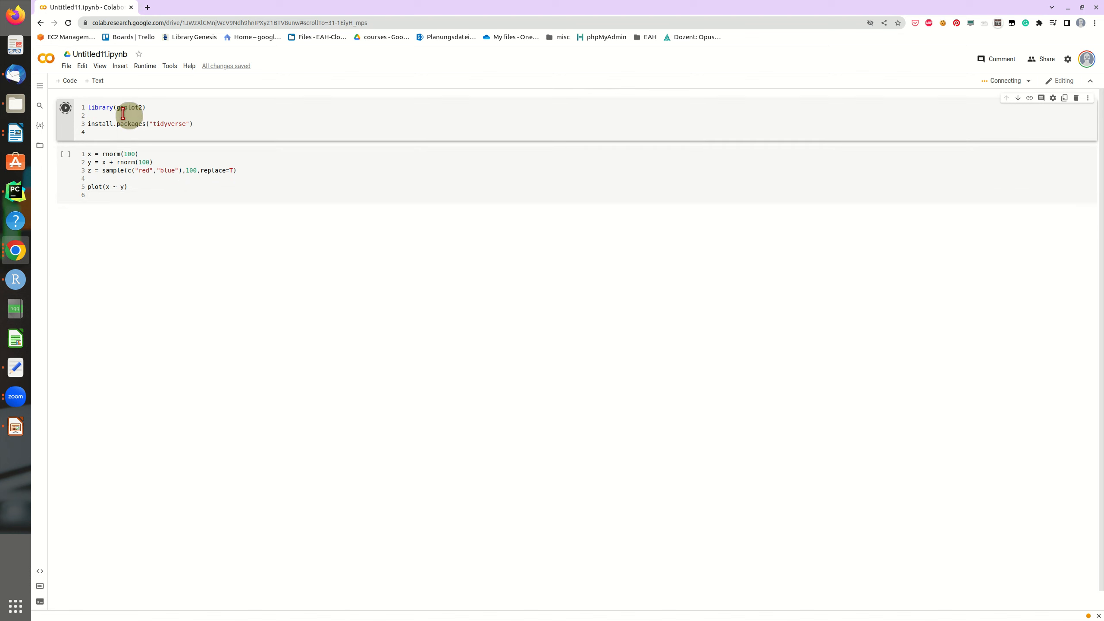
{"action": "left_click", "coordinate": [65, 107]}
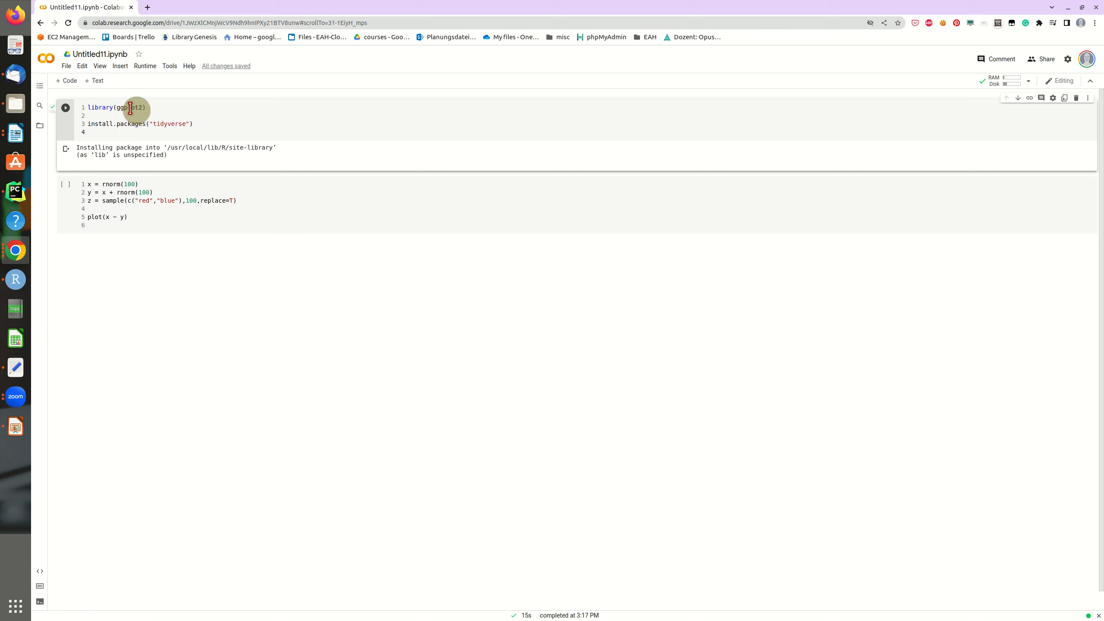
{"action": "mouse_move", "coordinate": [258, 148]}
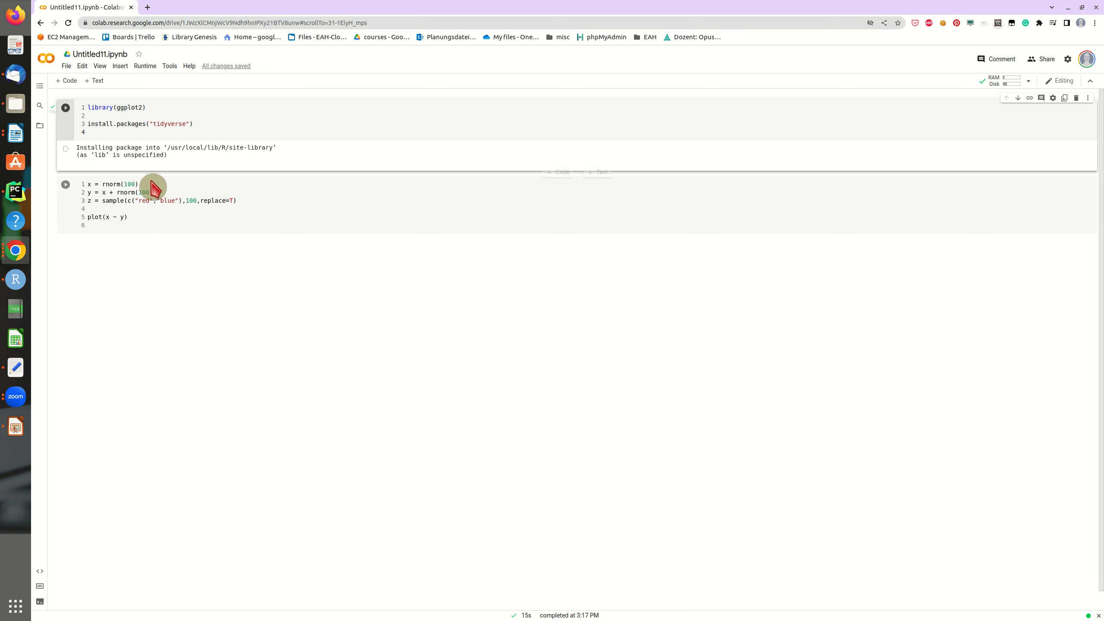
{"action": "mouse_move", "coordinate": [64, 184]}
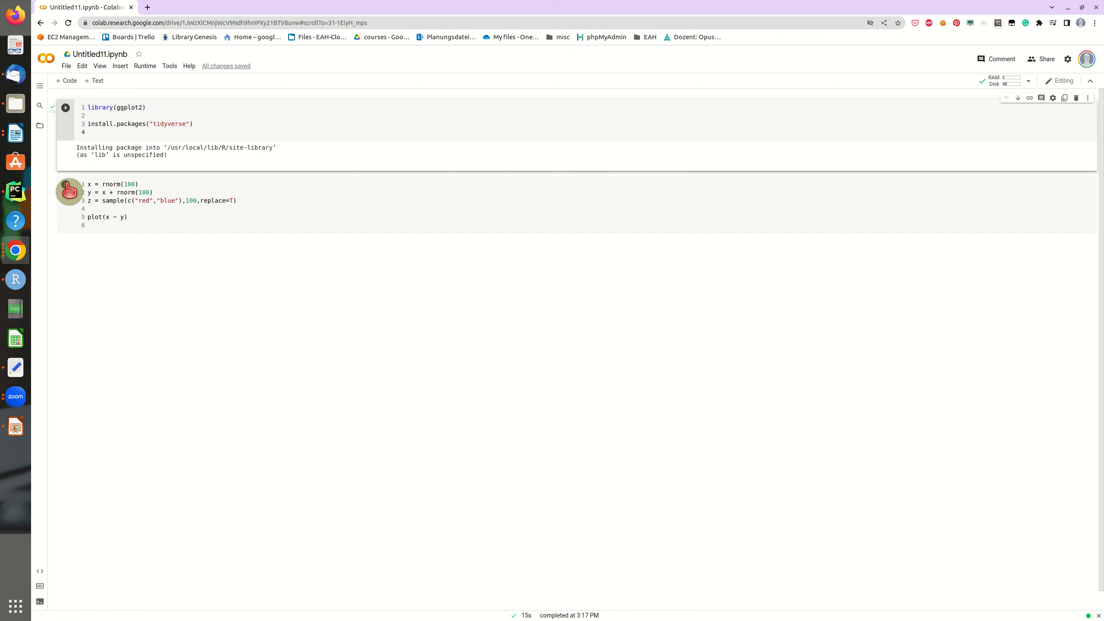
Step: Run the x, y, z data cell to display the base scatter plot
{"action": "left_click", "coordinate": [65, 184]}
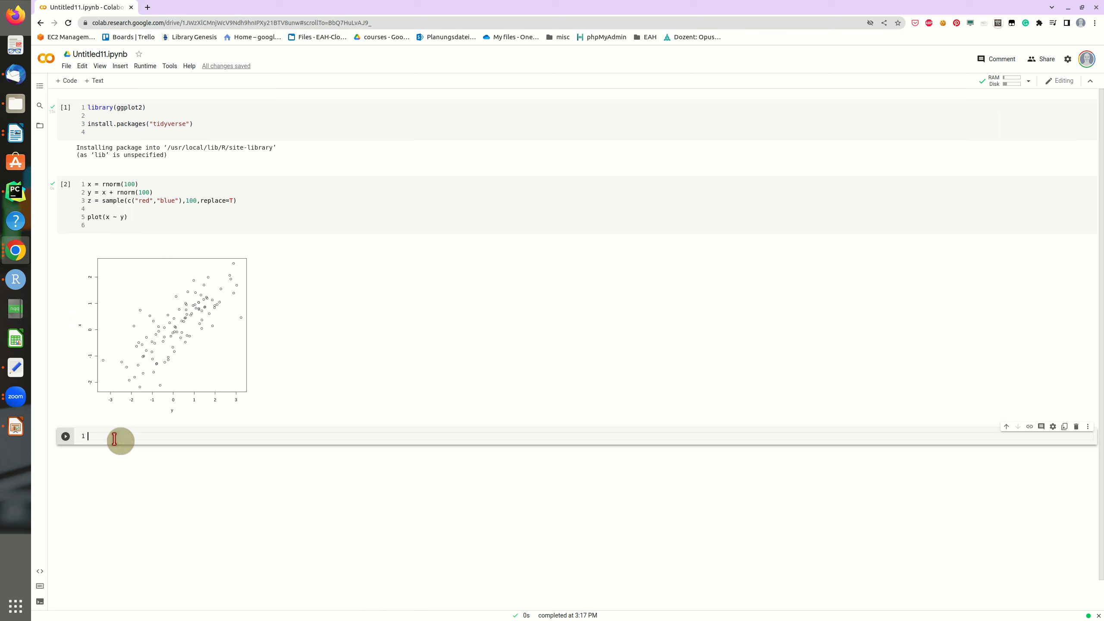
Step: Define dataFrame = data.frame(x=x, y=y, group=z) and begin a ggplot line below
{"action": "type", "text": "ggplo"}
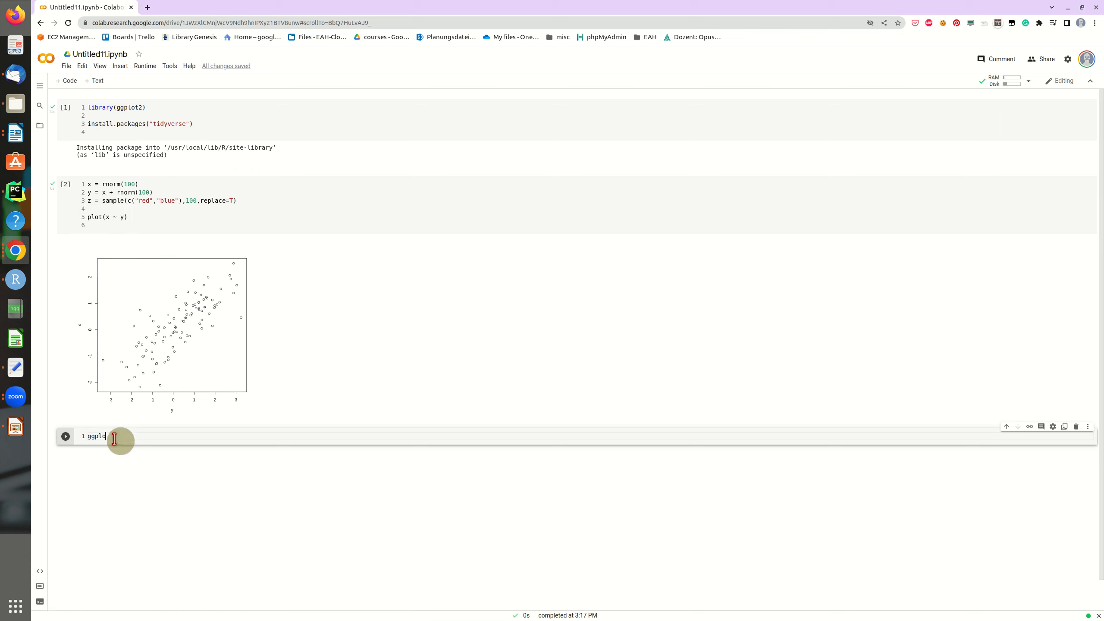
{"action": "type", "text": "t"}
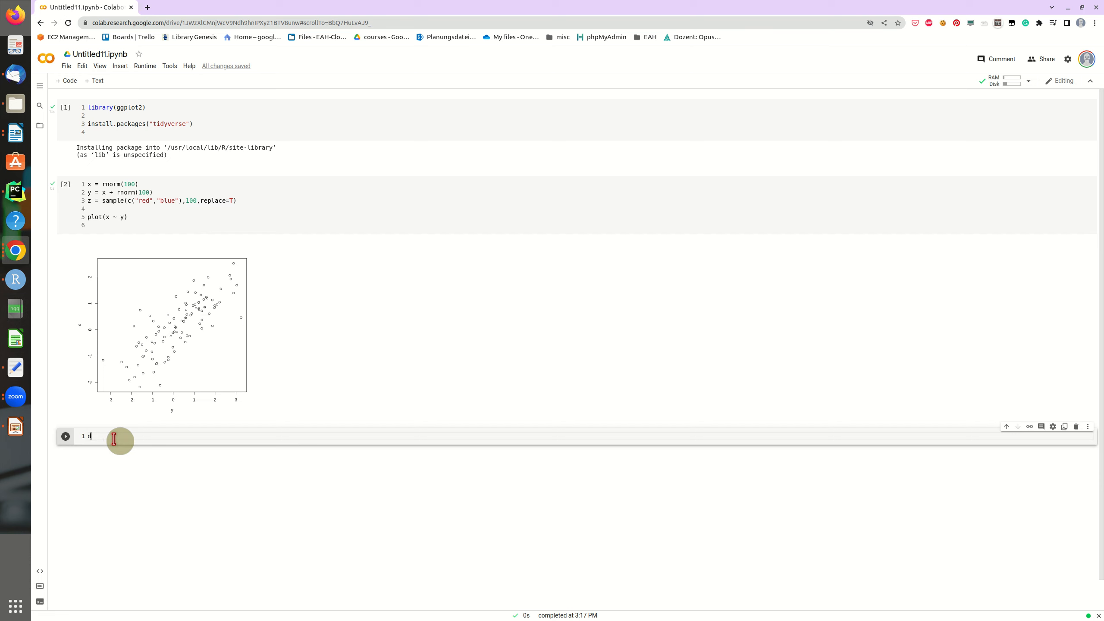
{"action": "type", "text": "ataFr"}
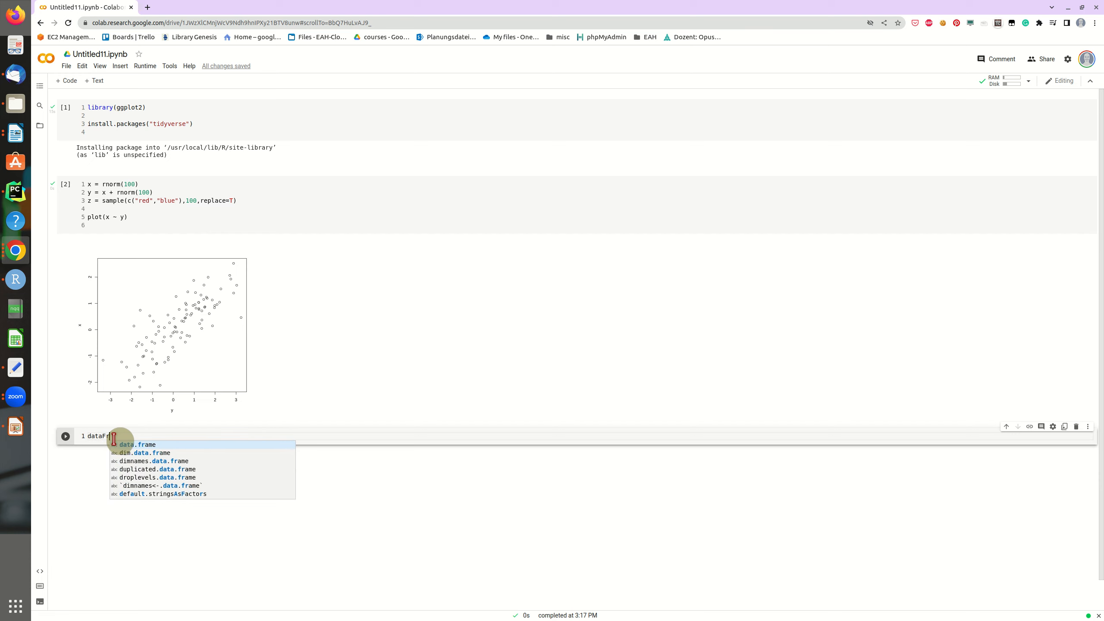
{"action": "type", "text": "= data."}
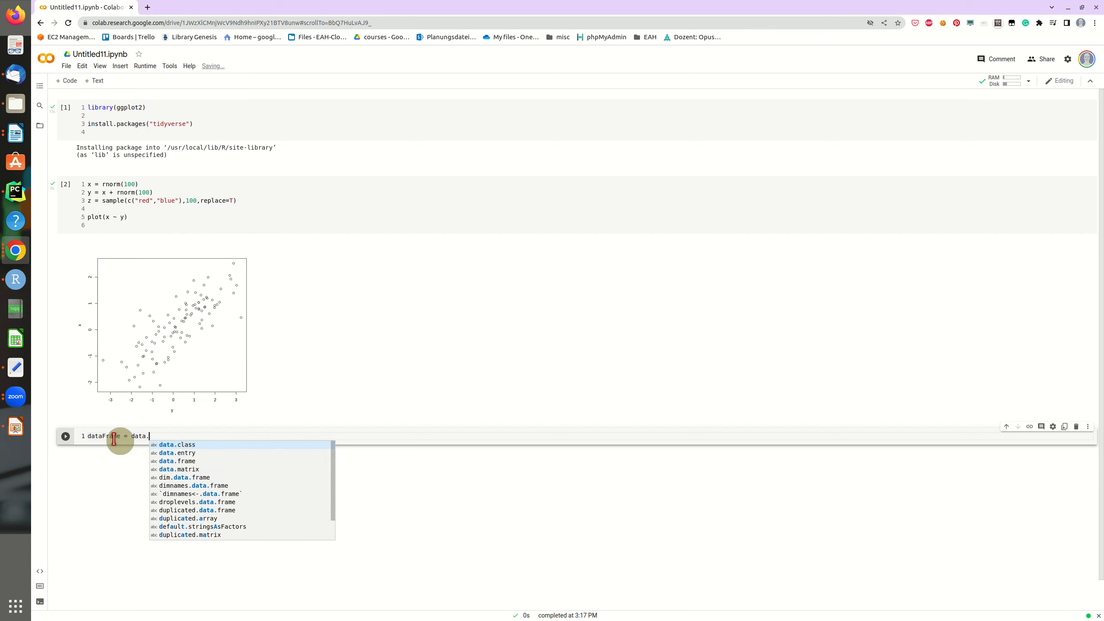
{"action": "key", "text": "Tab"}
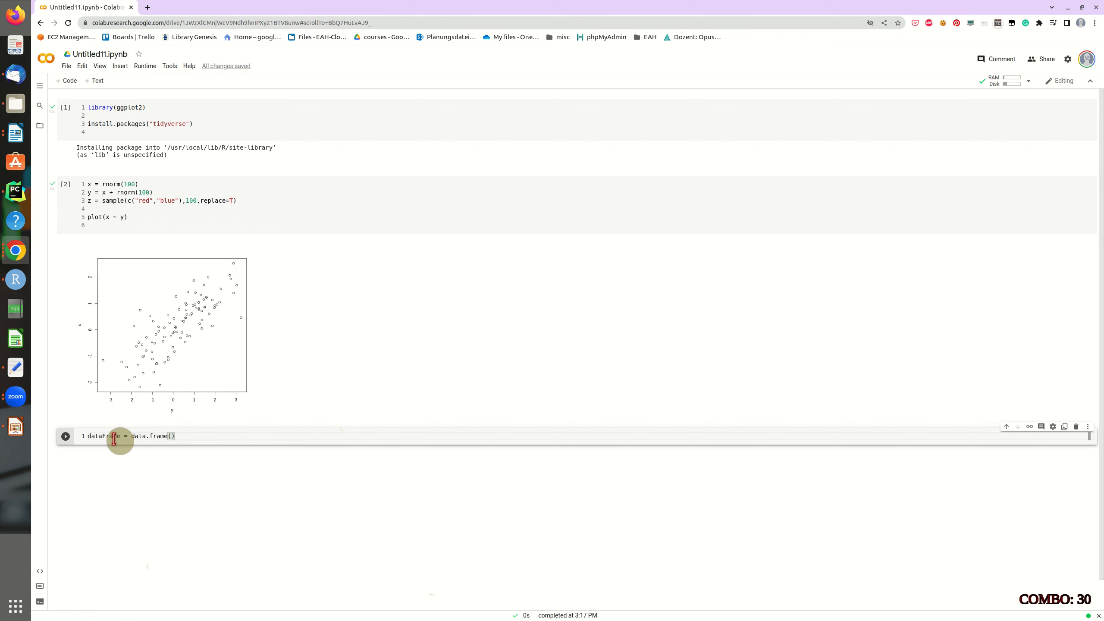
{"action": "type", "text": "x=x,y=y,group=z"}
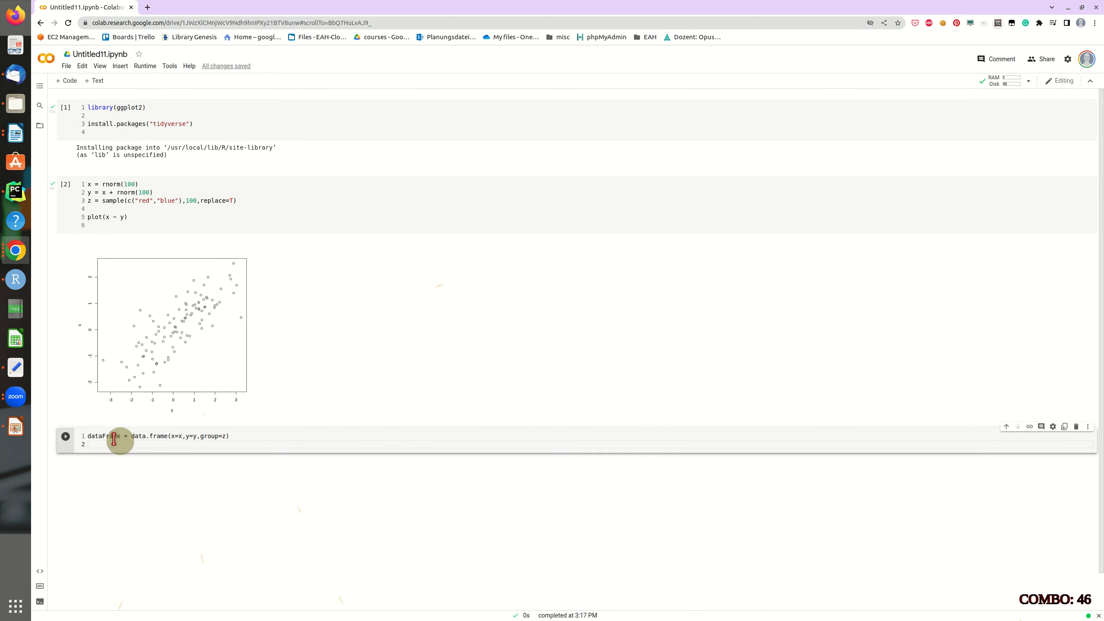
{"action": "type", "text": "ggplot"}
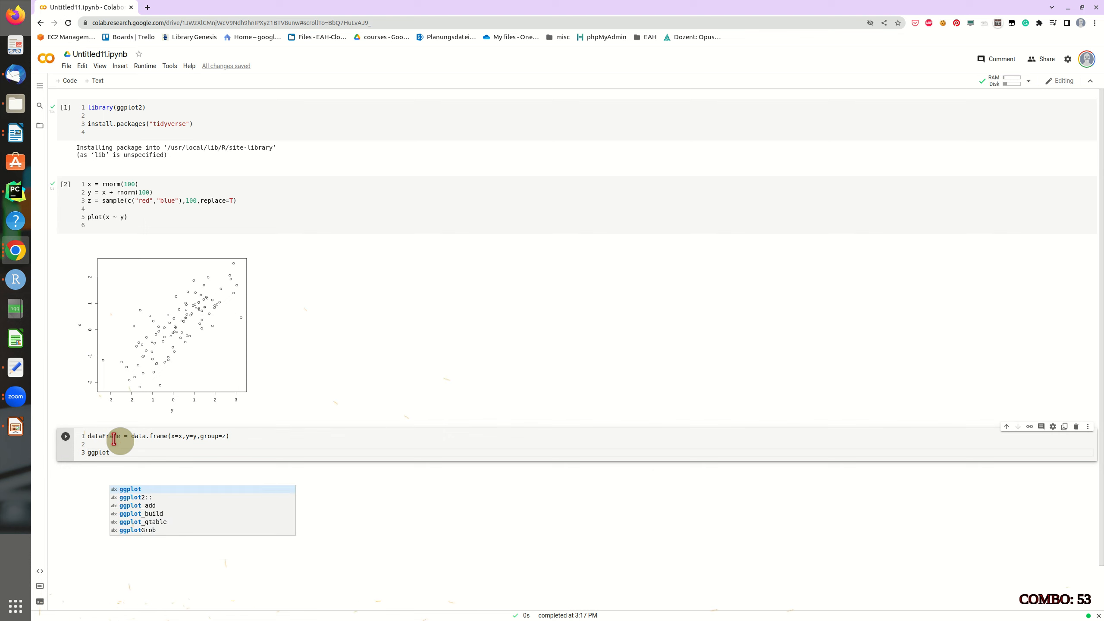
Step: Write ggplot(dataFrame, aes(x=x, y=y, color=group)) + geom_point() in the third cell
{"action": "type", "text": "(dataFrame"}
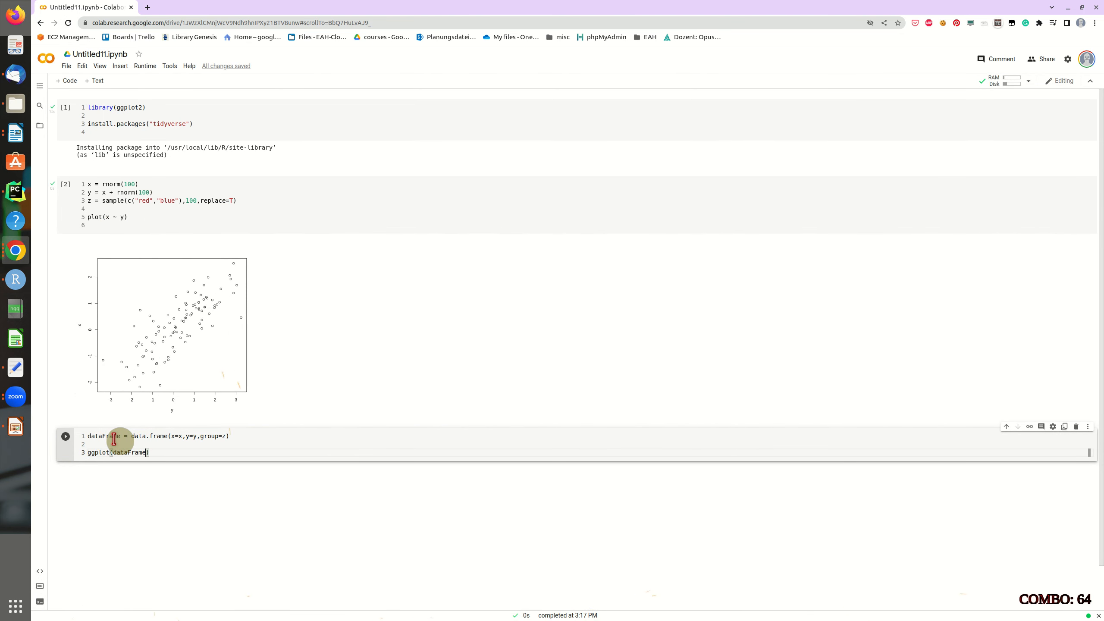
{"action": "type", "text": ", aes"}
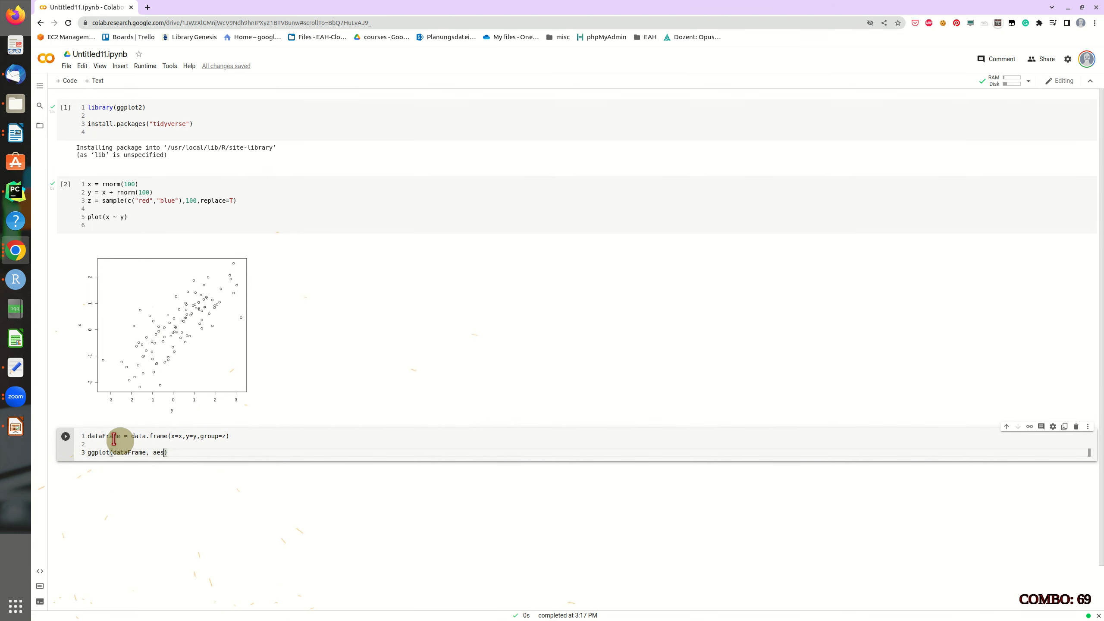
{"action": "type", "text": "x="}
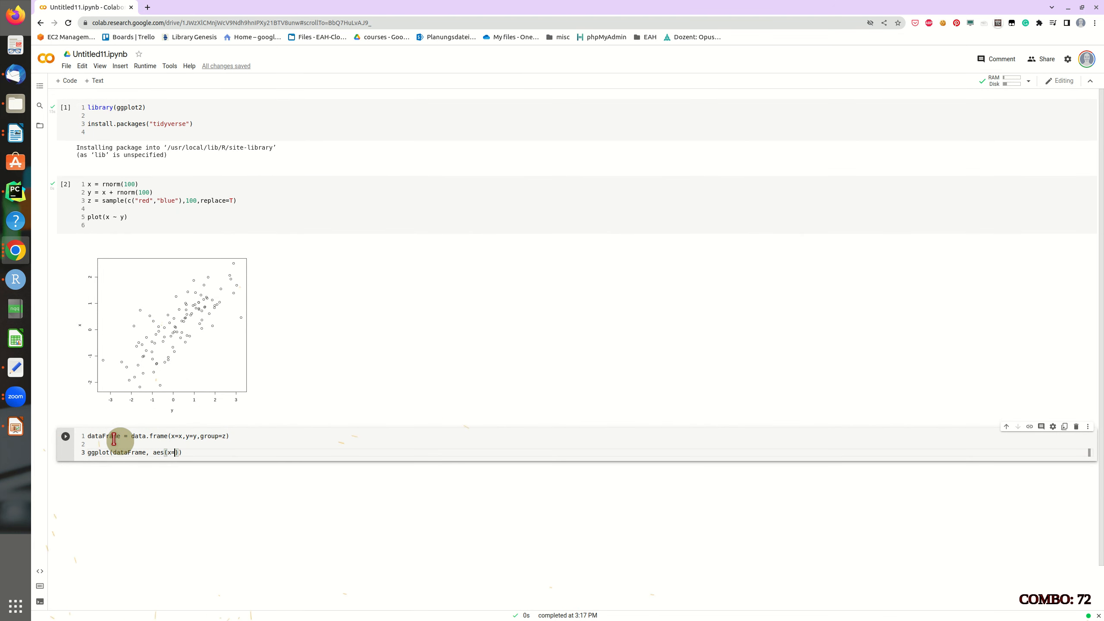
{"action": "type", "text": "x,y=y,color="}
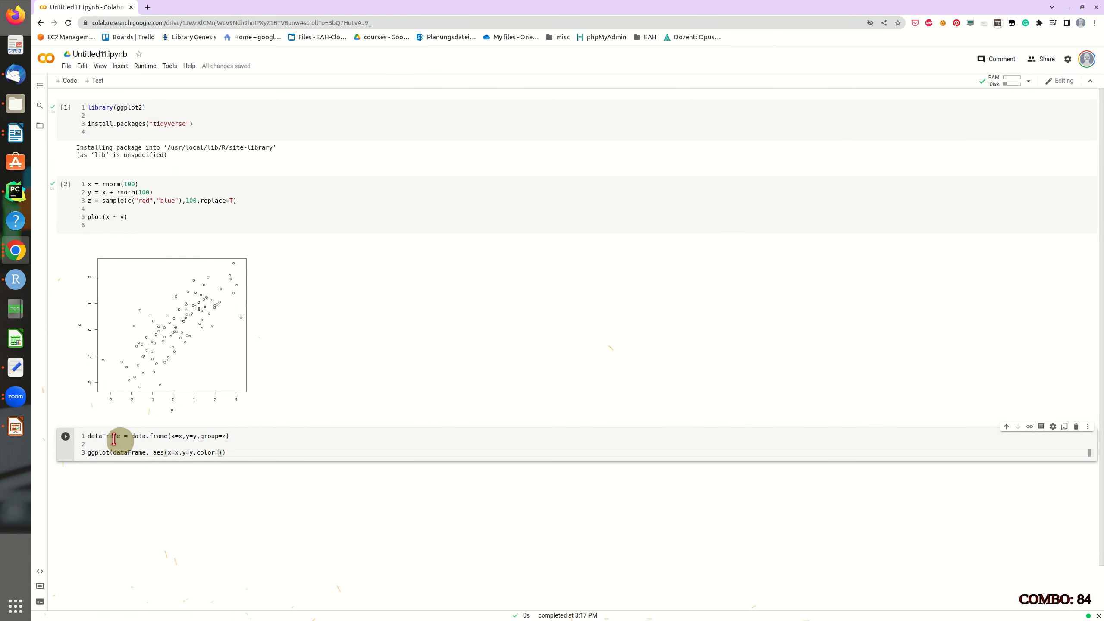
{"action": "type", "text": "group"}
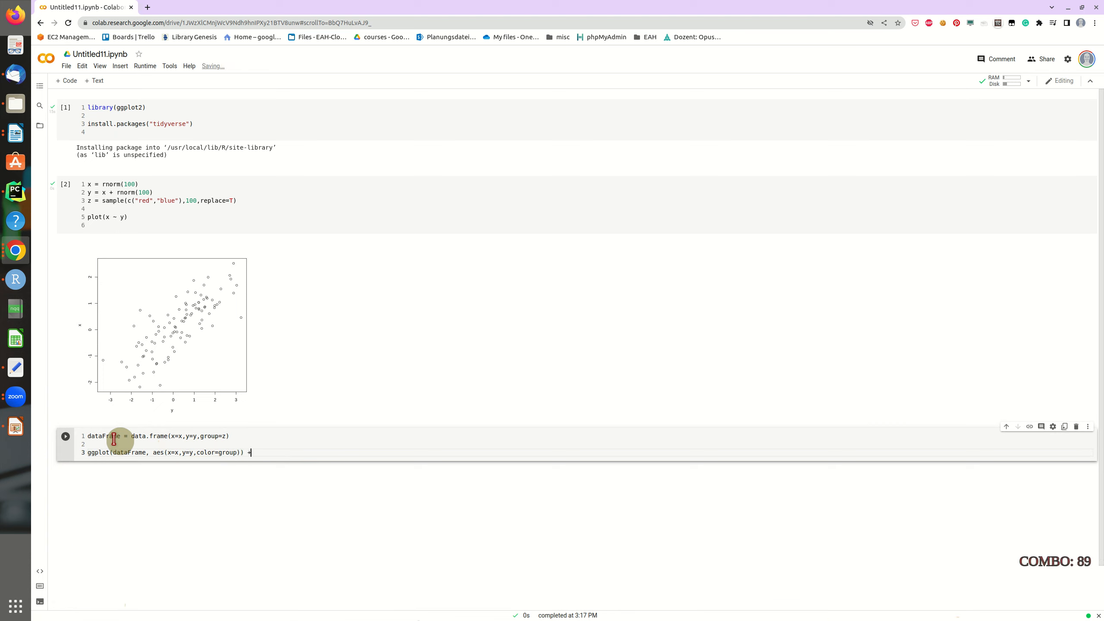
{"action": "type", "text": "geom"}
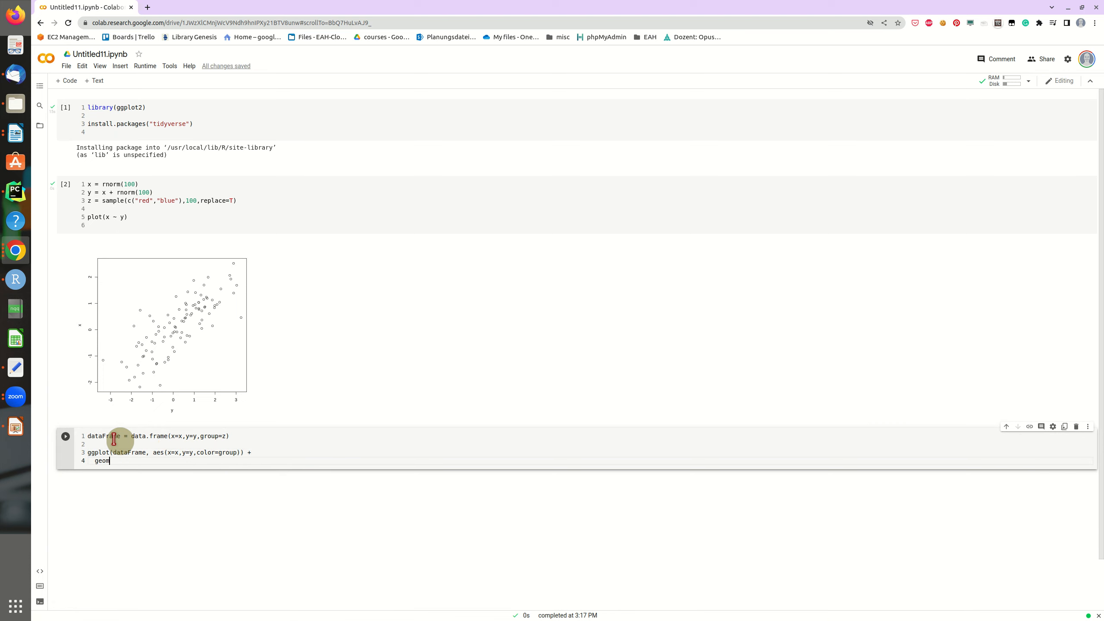
{"action": "type", "text": "_point("}
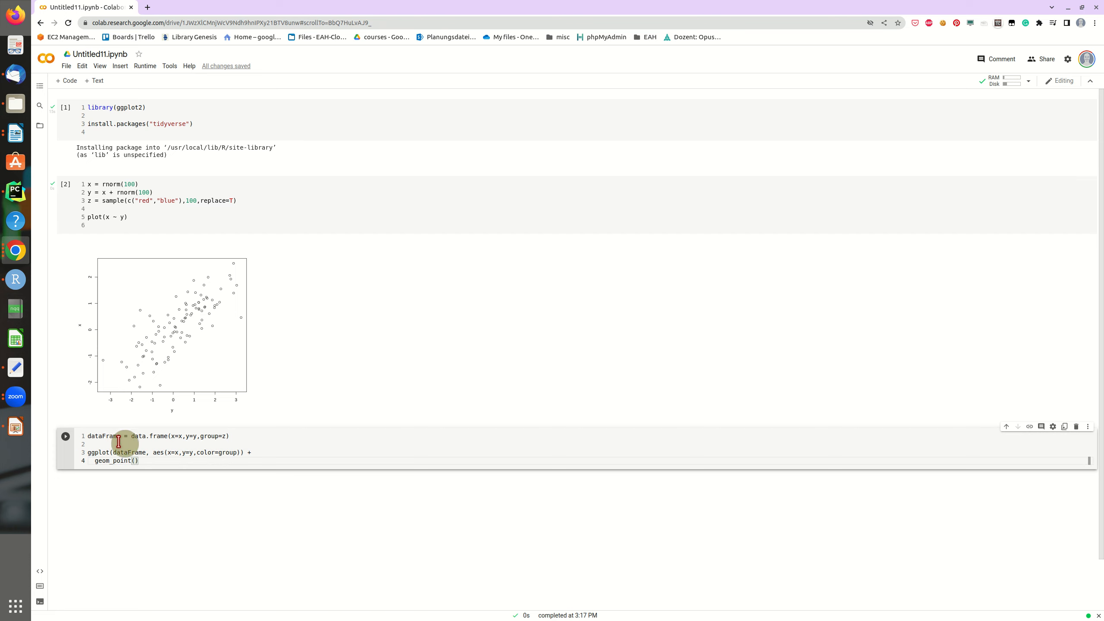
Step: Run the ggplot cell to render red and blue points by group
{"action": "left_click", "coordinate": [64, 436]}
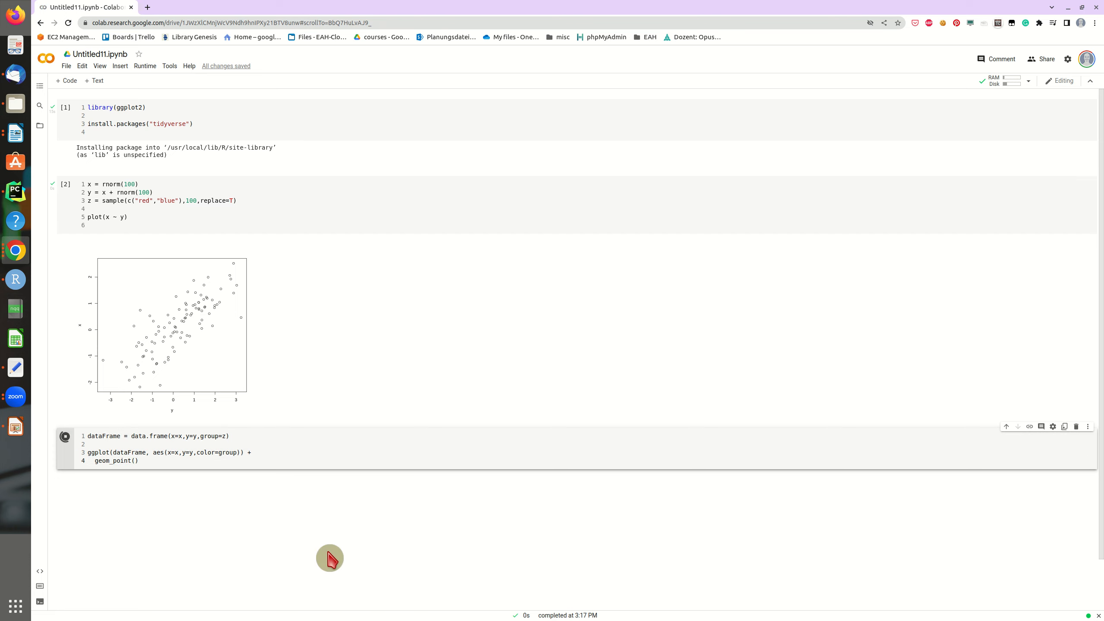
{"action": "left_click", "coordinate": [65, 436]}
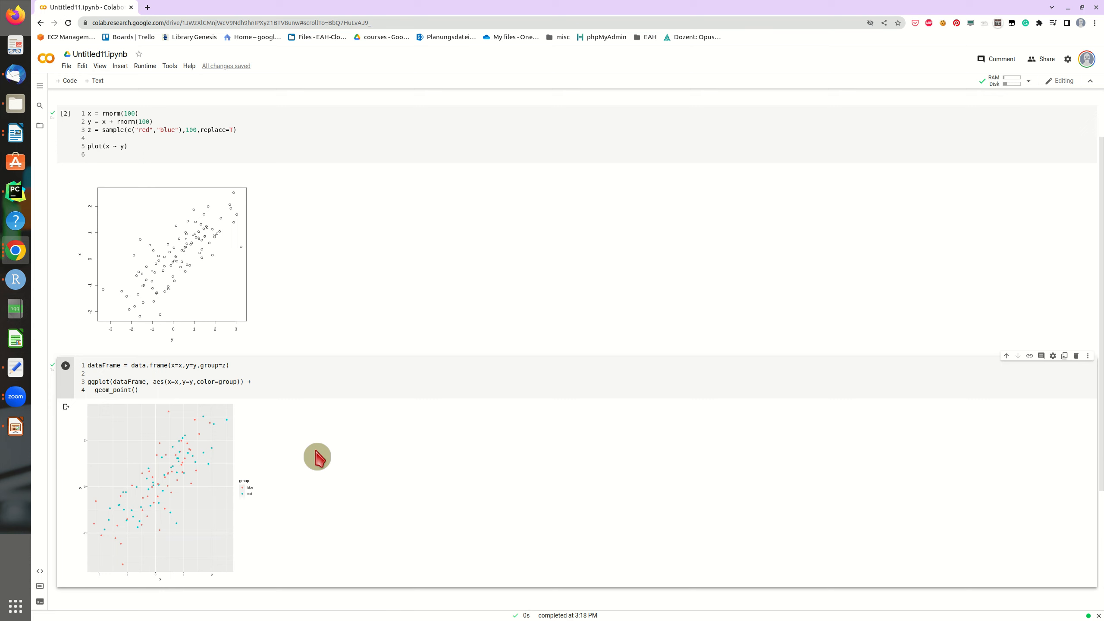
{"action": "mouse_move", "coordinate": [148, 529]}
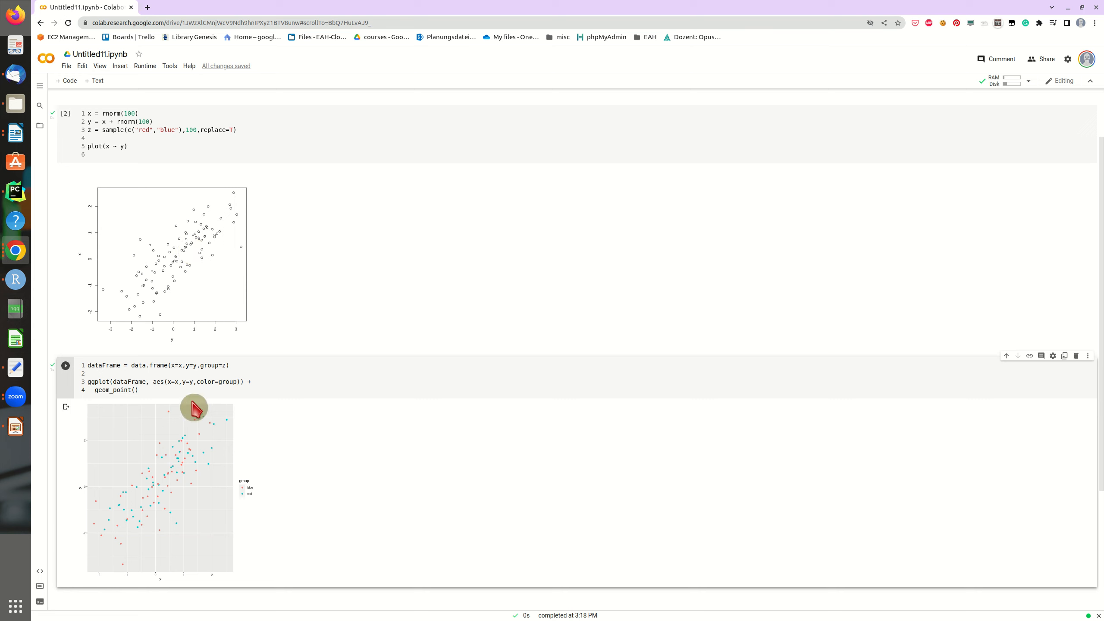
{"action": "mouse_move", "coordinate": [178, 454]}
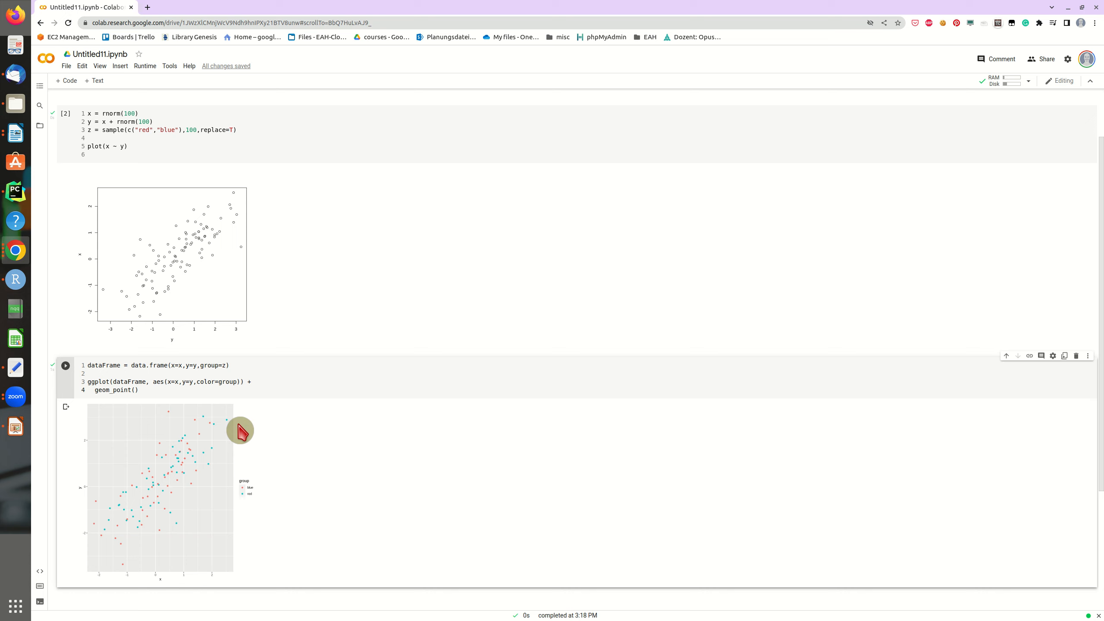
{"action": "mouse_move", "coordinate": [227, 453]}
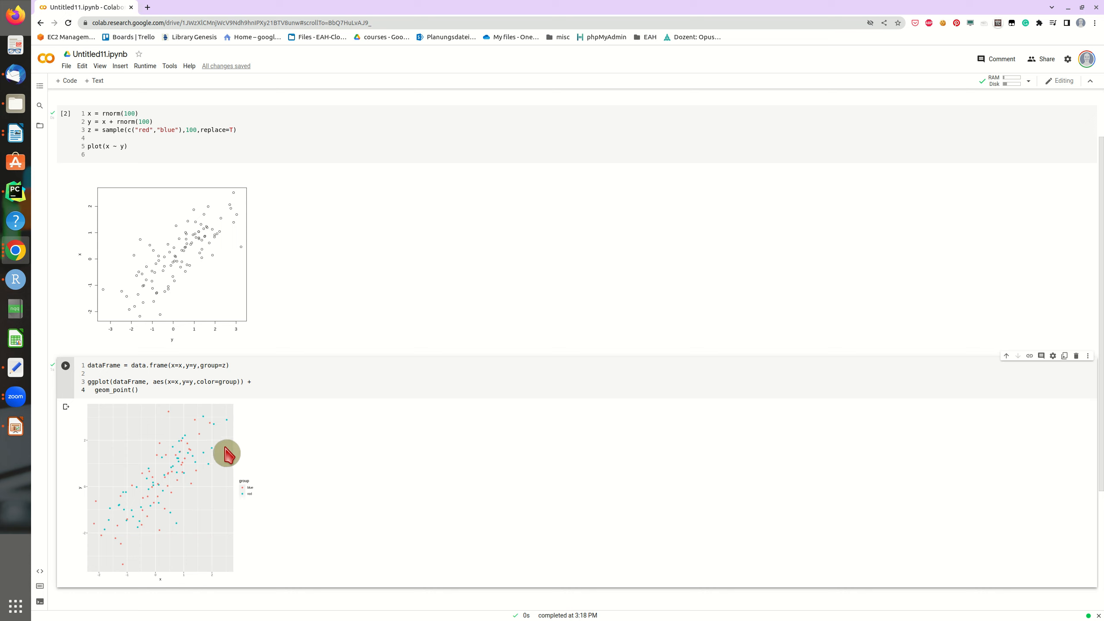
{"action": "mouse_move", "coordinate": [246, 407]}
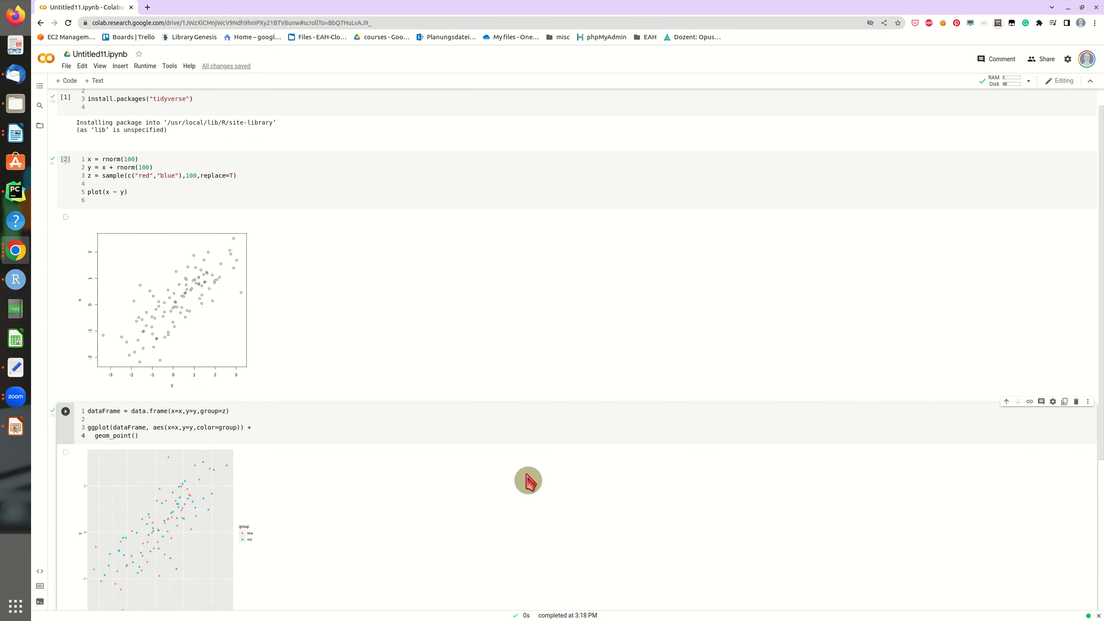
{"action": "mouse_move", "coordinate": [601, 432]}
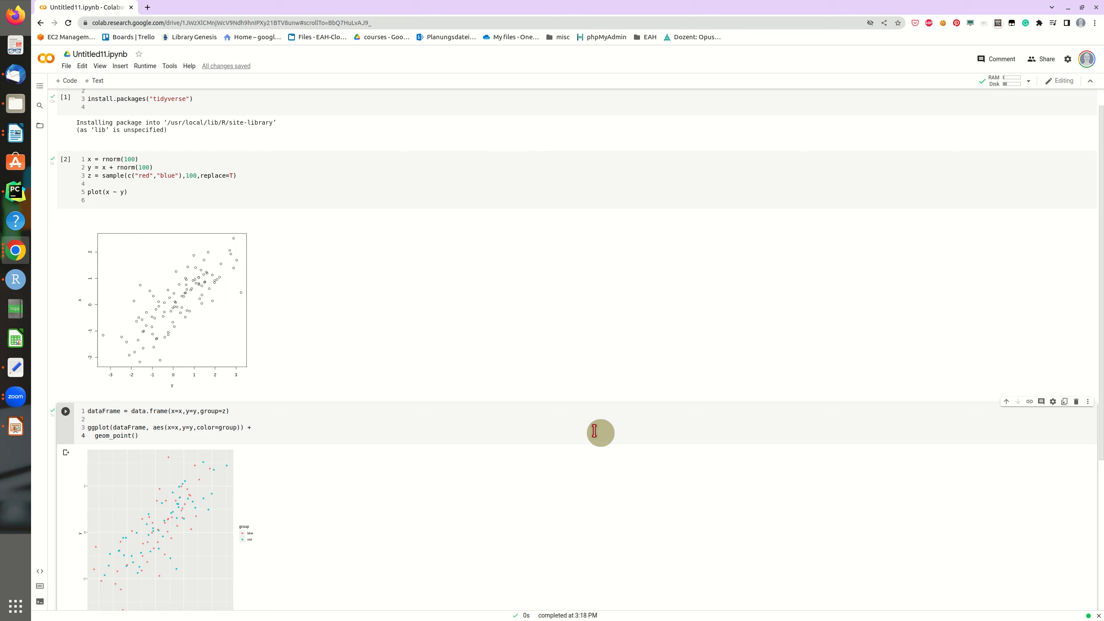
{"action": "mouse_move", "coordinate": [518, 351]}
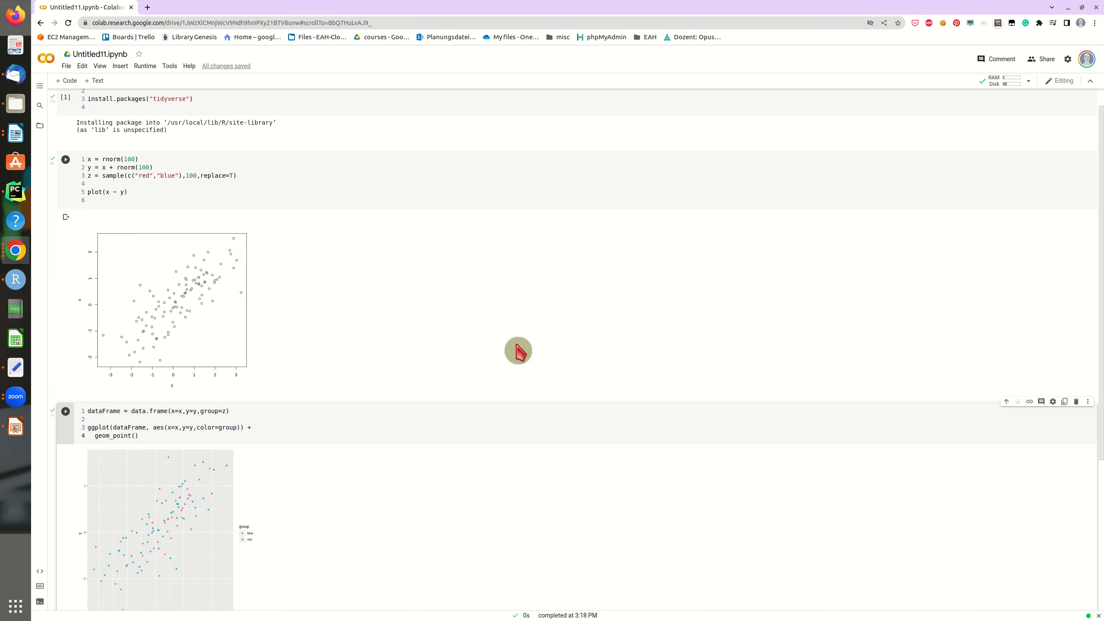
{"action": "mouse_move", "coordinate": [519, 354]}
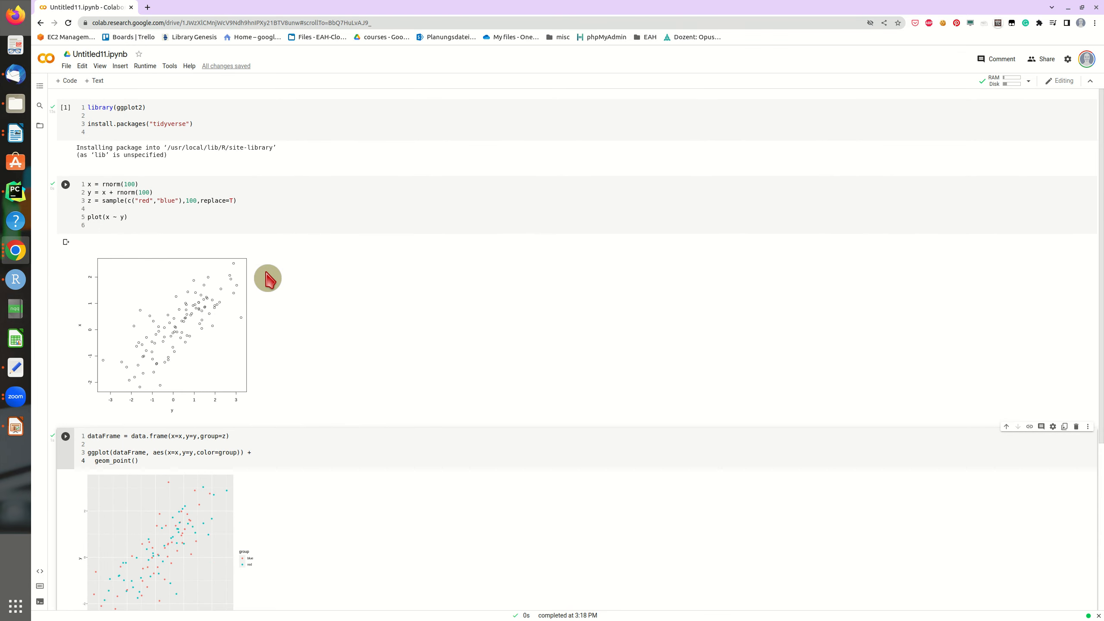
{"action": "mouse_move", "coordinate": [286, 275]}
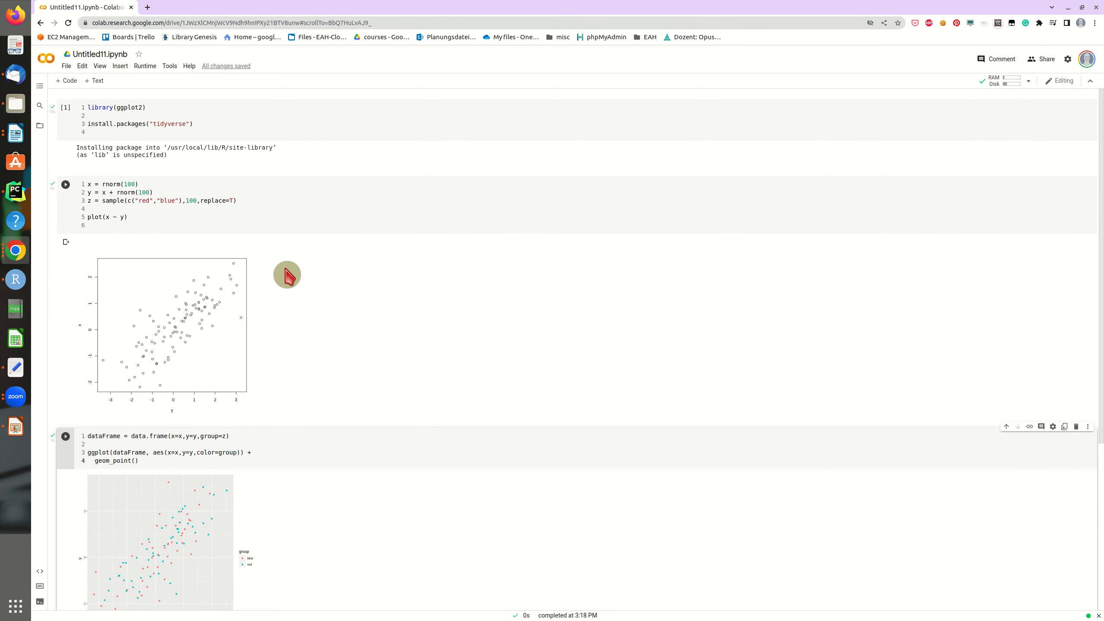